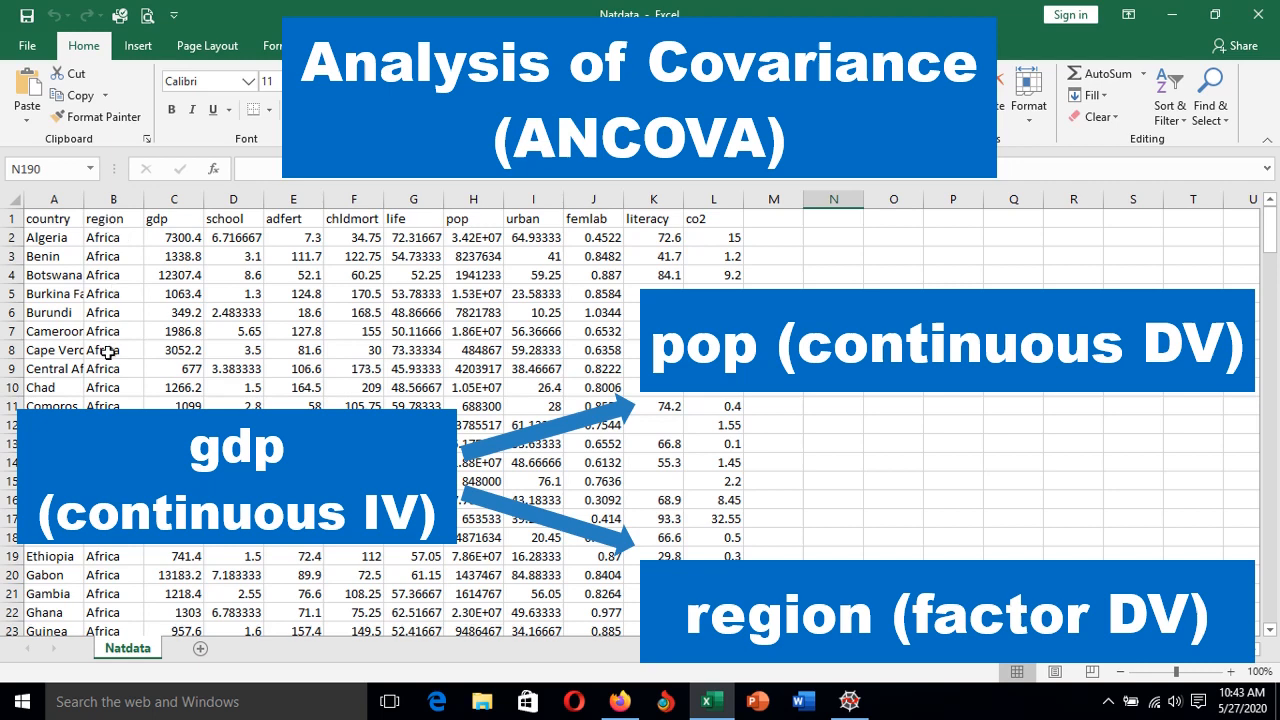
mouse_move(410, 286)
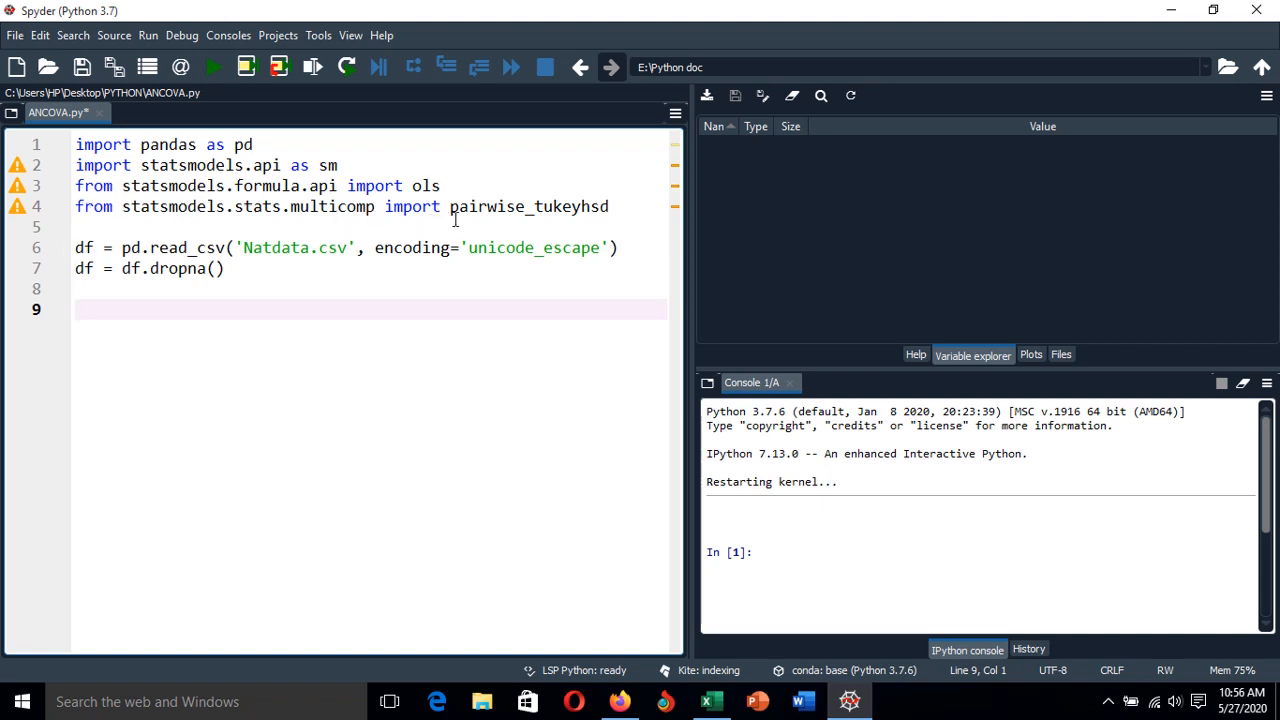
mouse_move(480, 232)
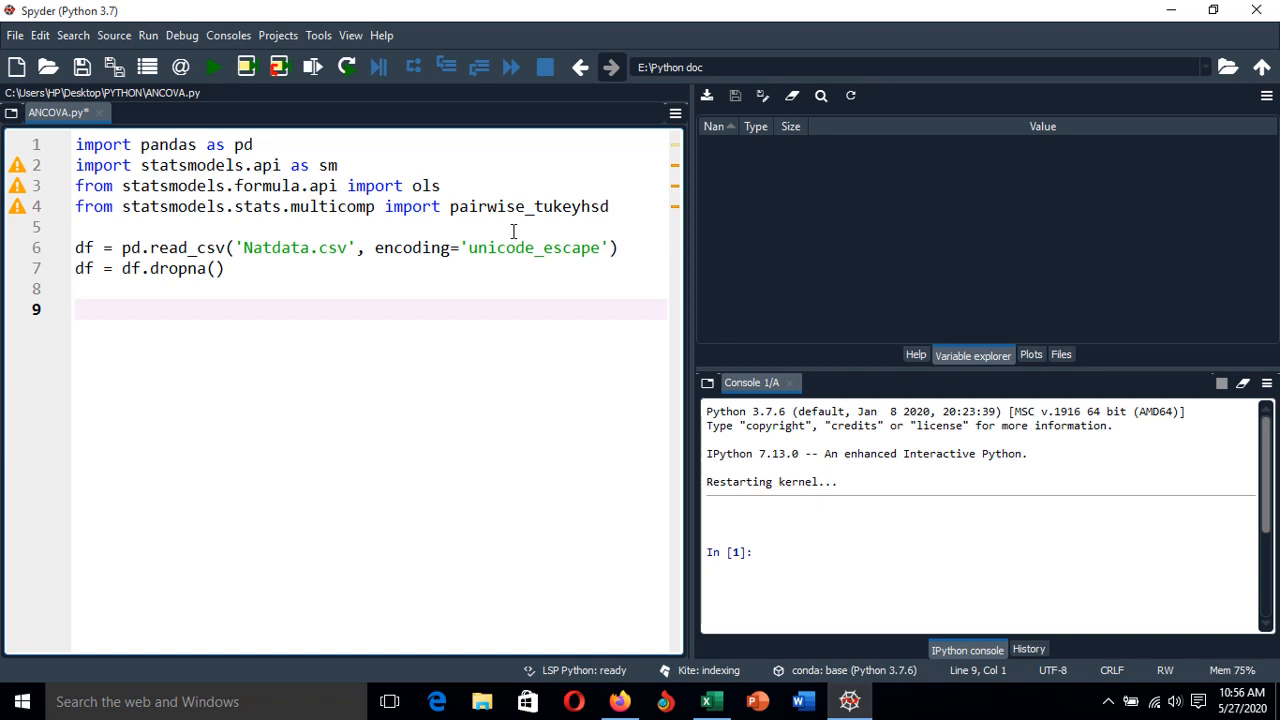
mouse_move(382, 232)
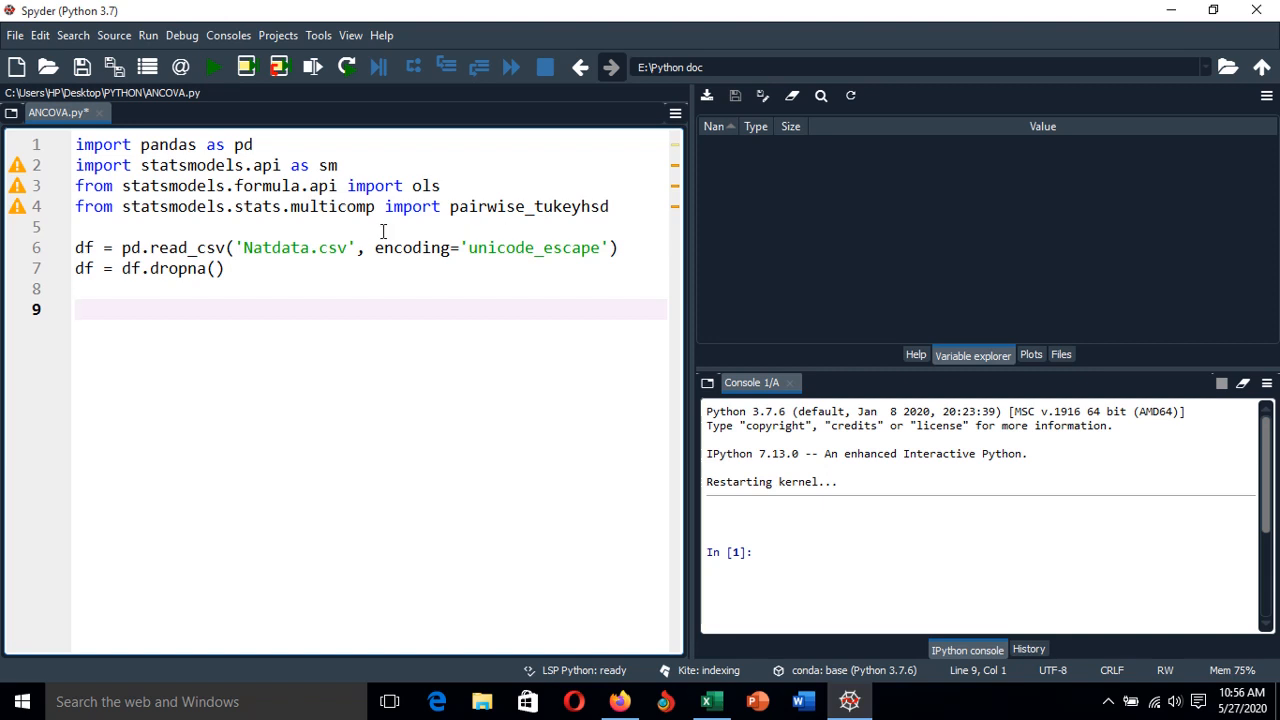
mouse_move(336, 258)
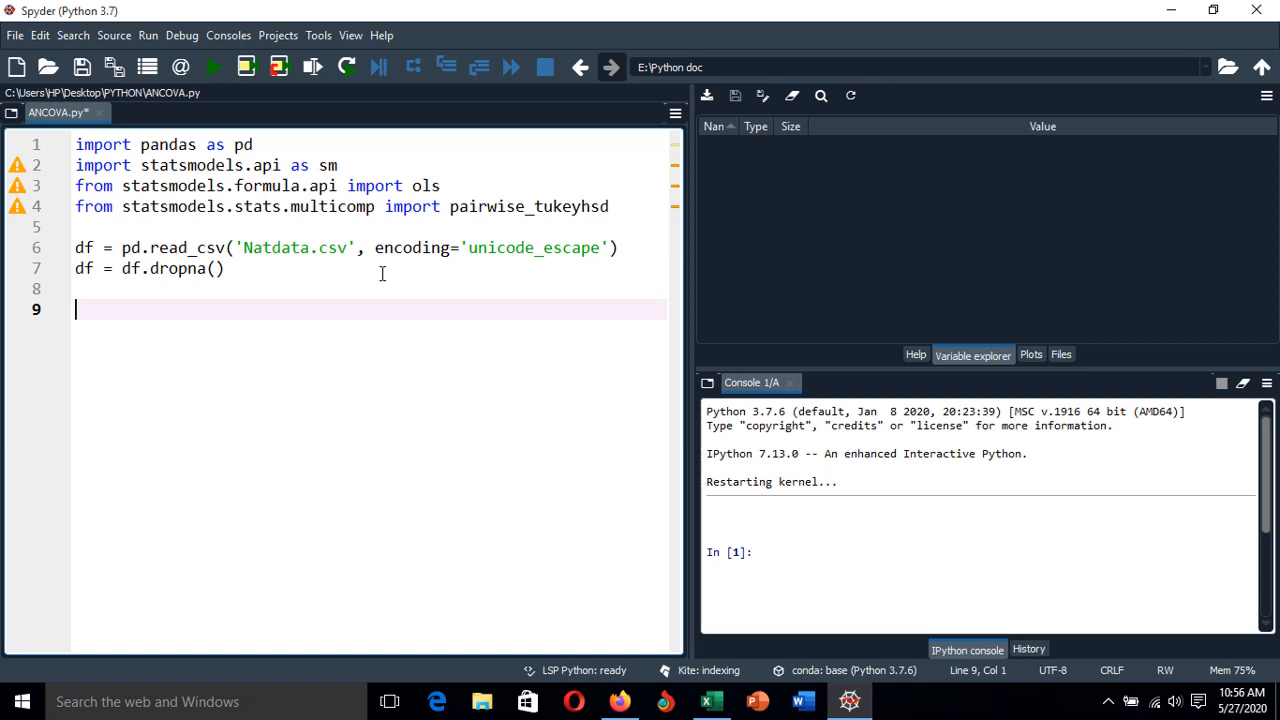
mouse_move(416, 280)
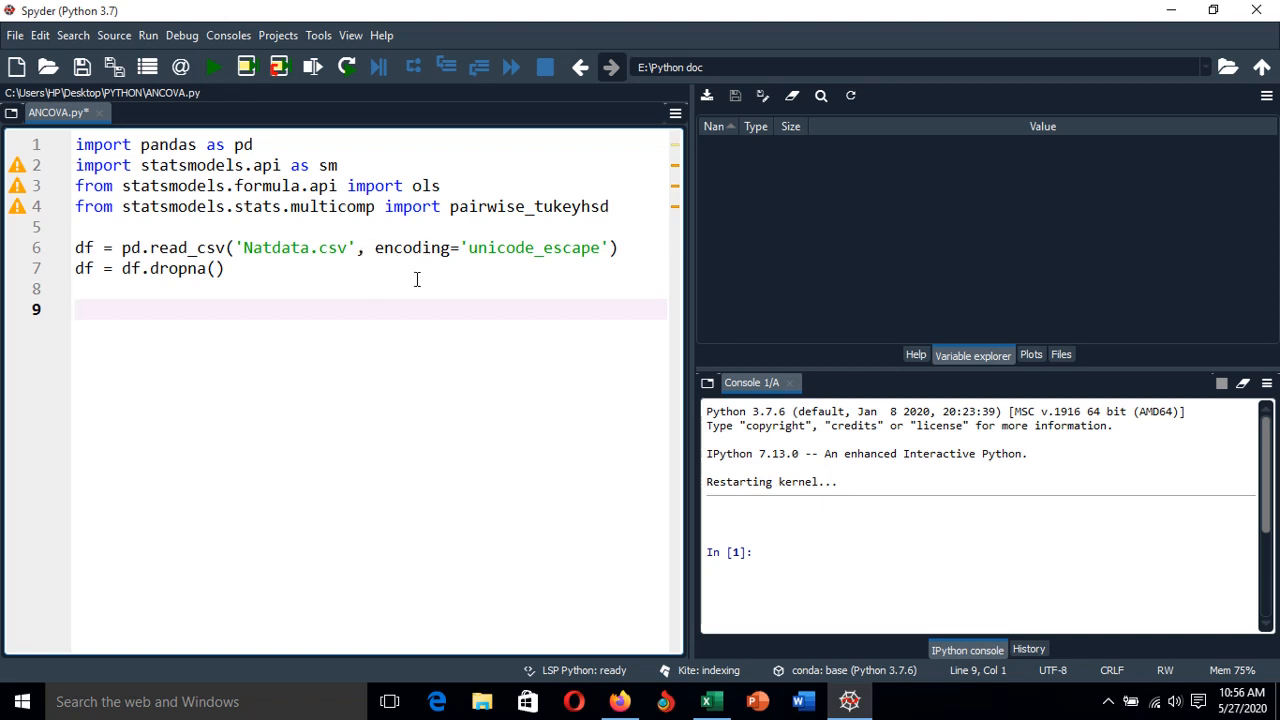
mouse_move(588, 248)
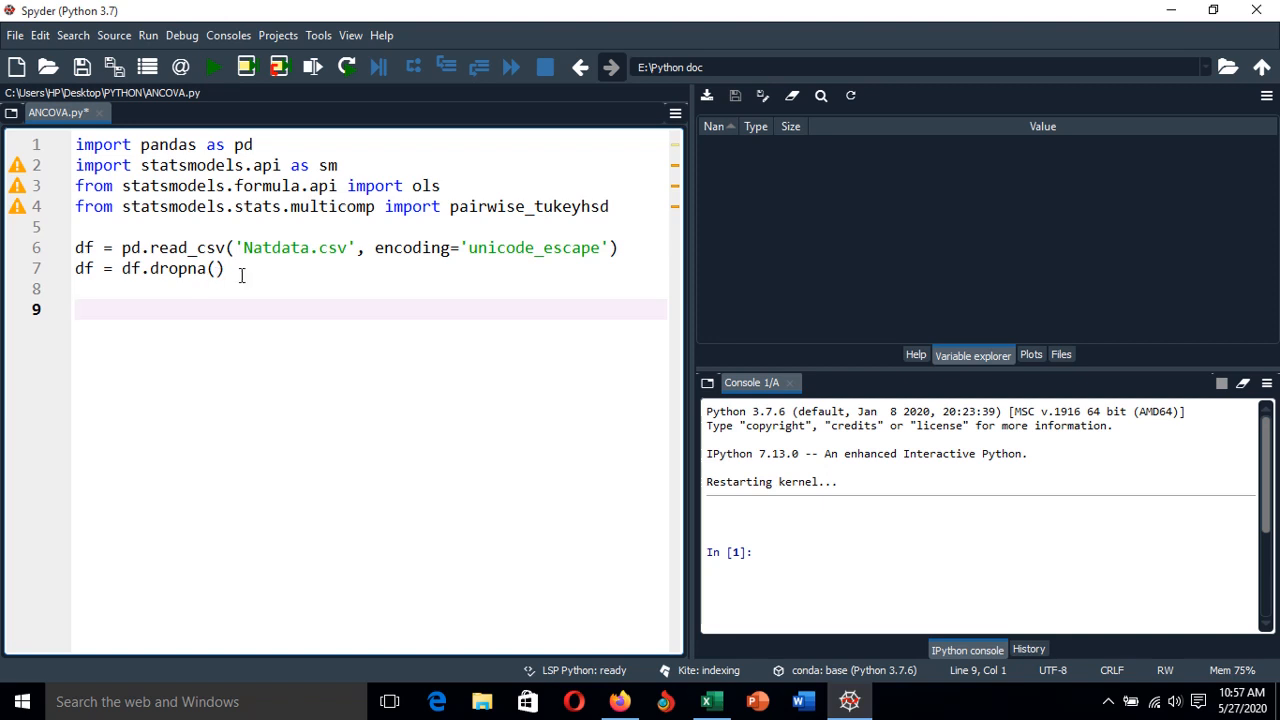
mouse_move(190, 320)
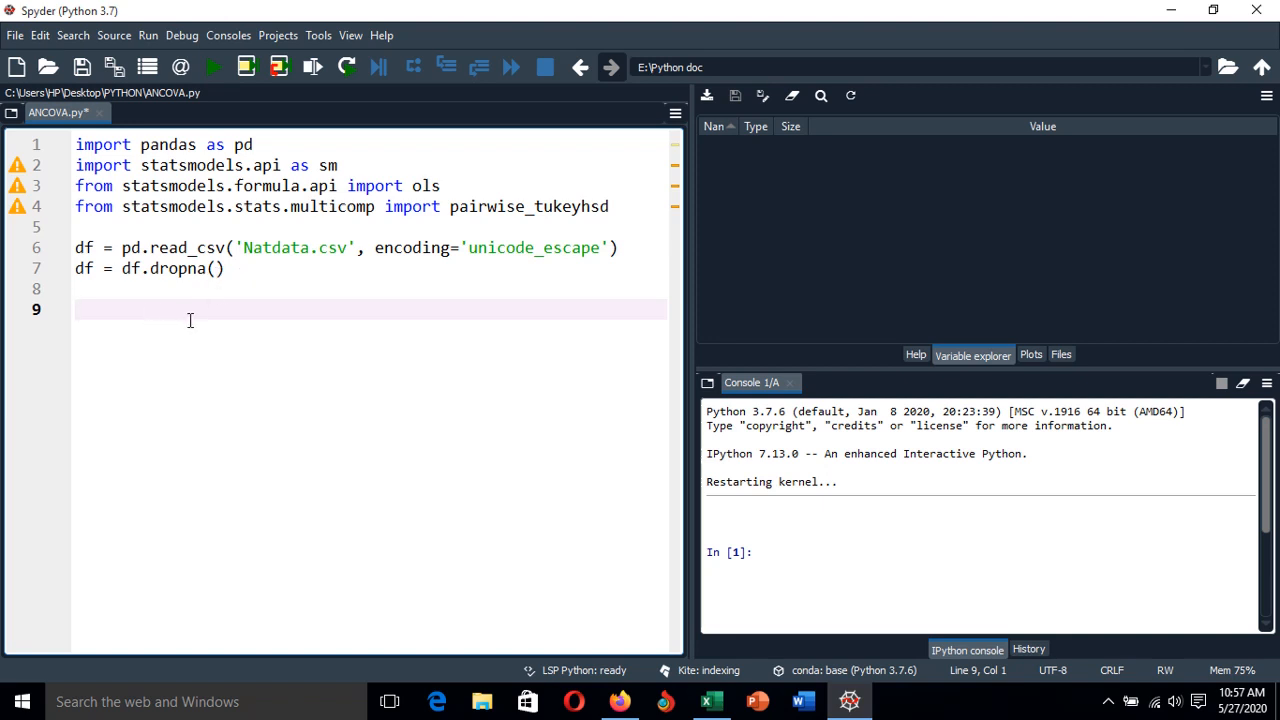
mouse_move(248, 480)
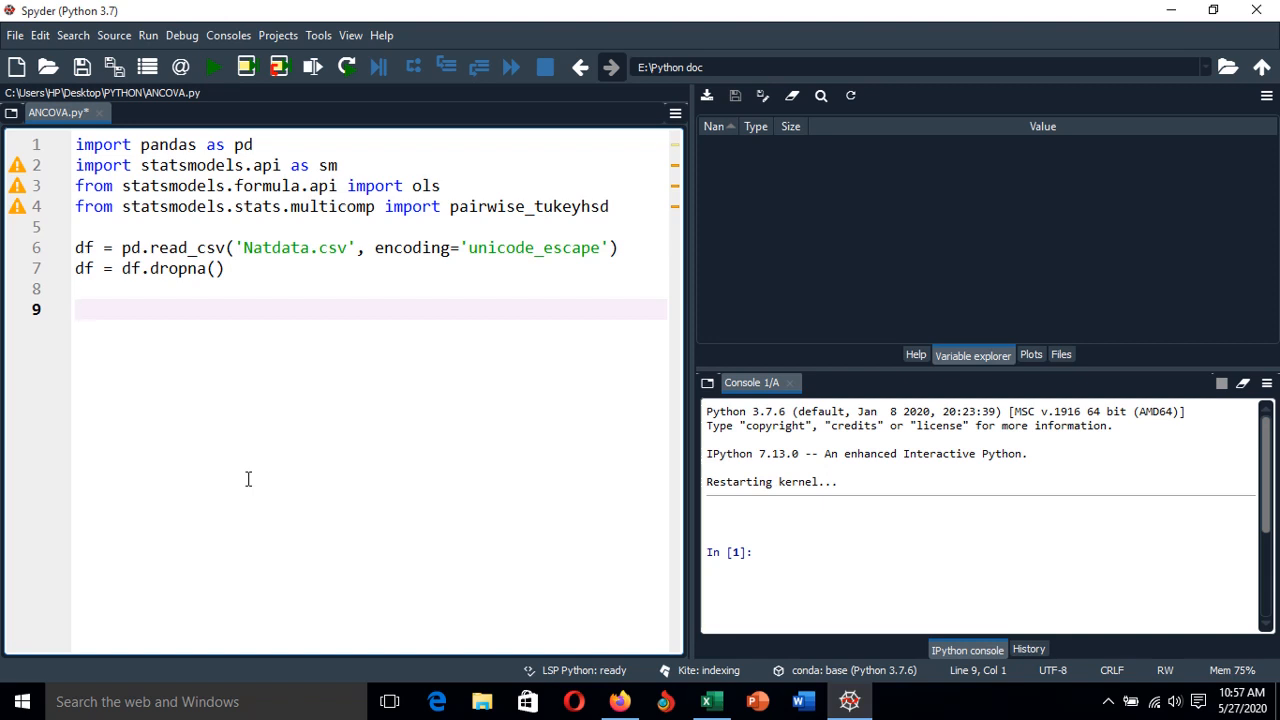
Step: Write reg = ols('gdp~region+pop', data=df).fit() to fit the regression on the cleaned data
type("reg")
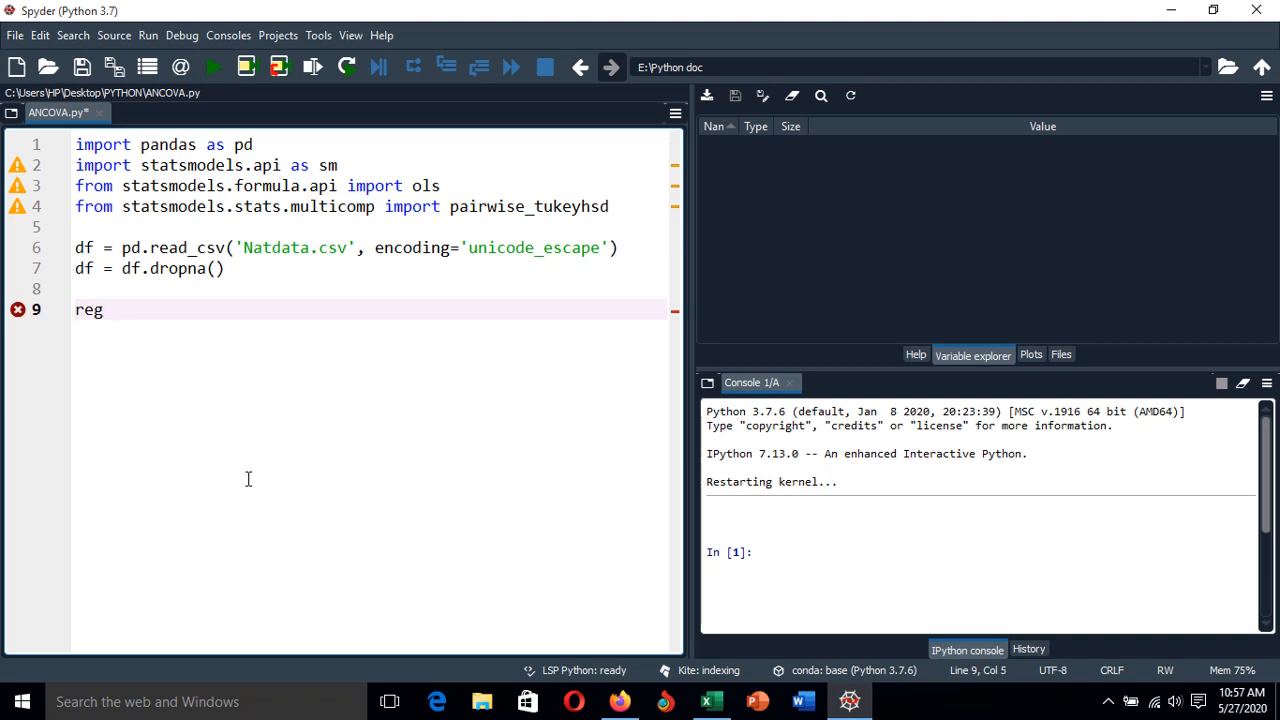
type("= ols(")
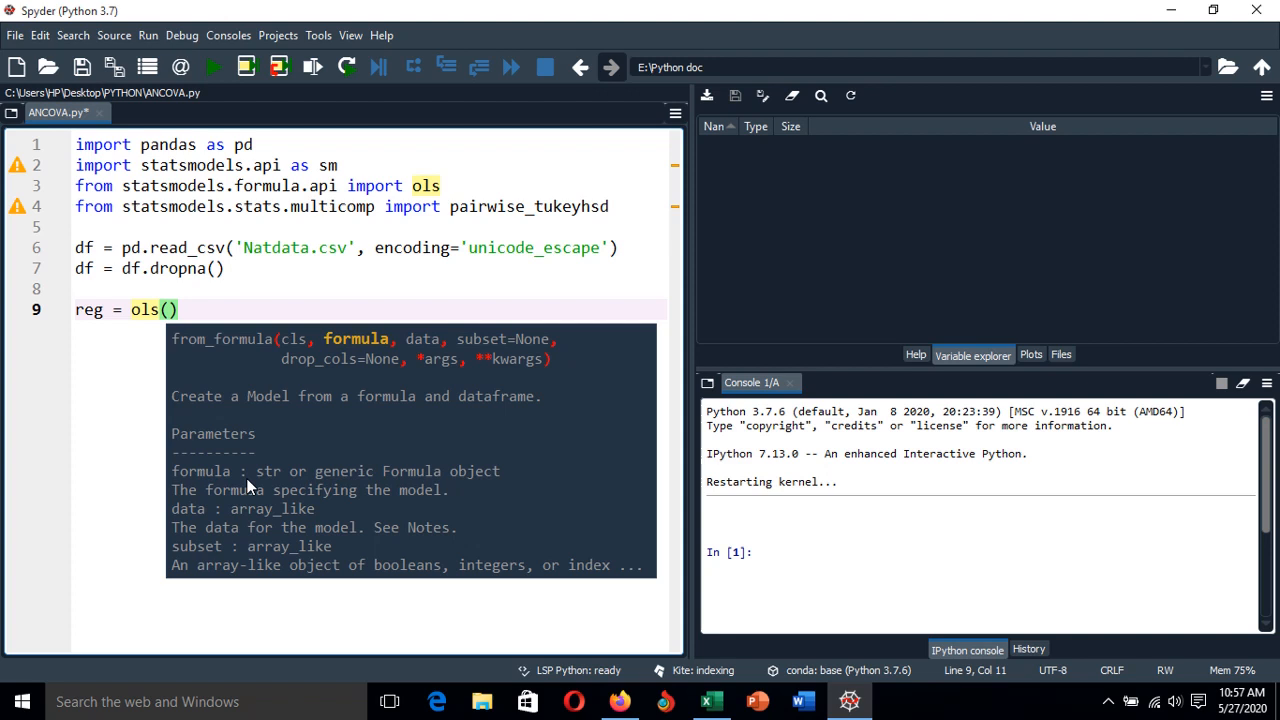
type("''")
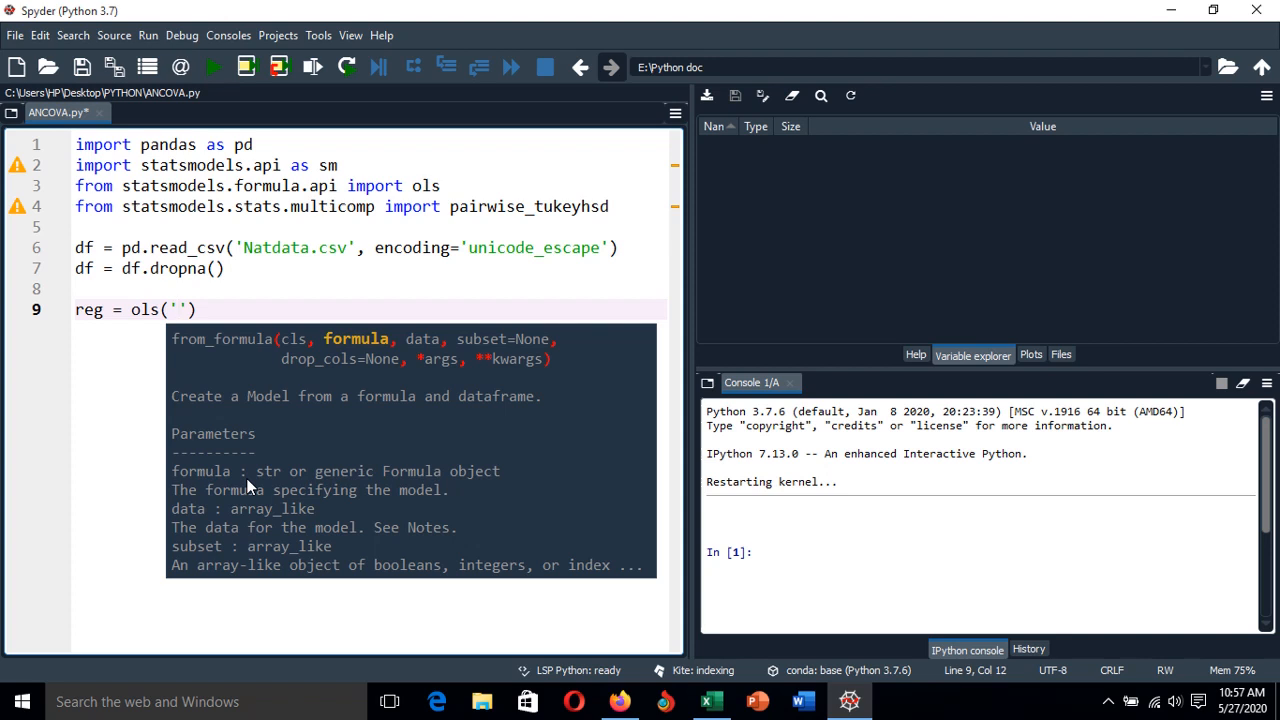
type("gd")
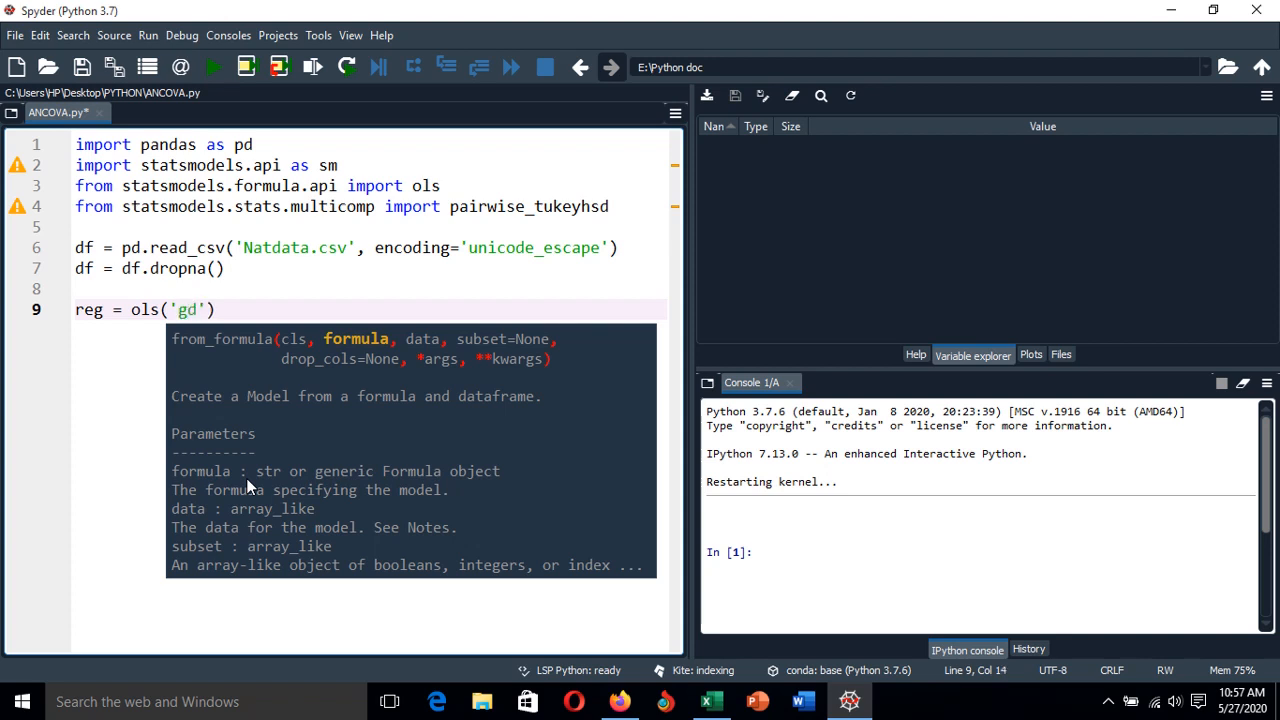
type("p")
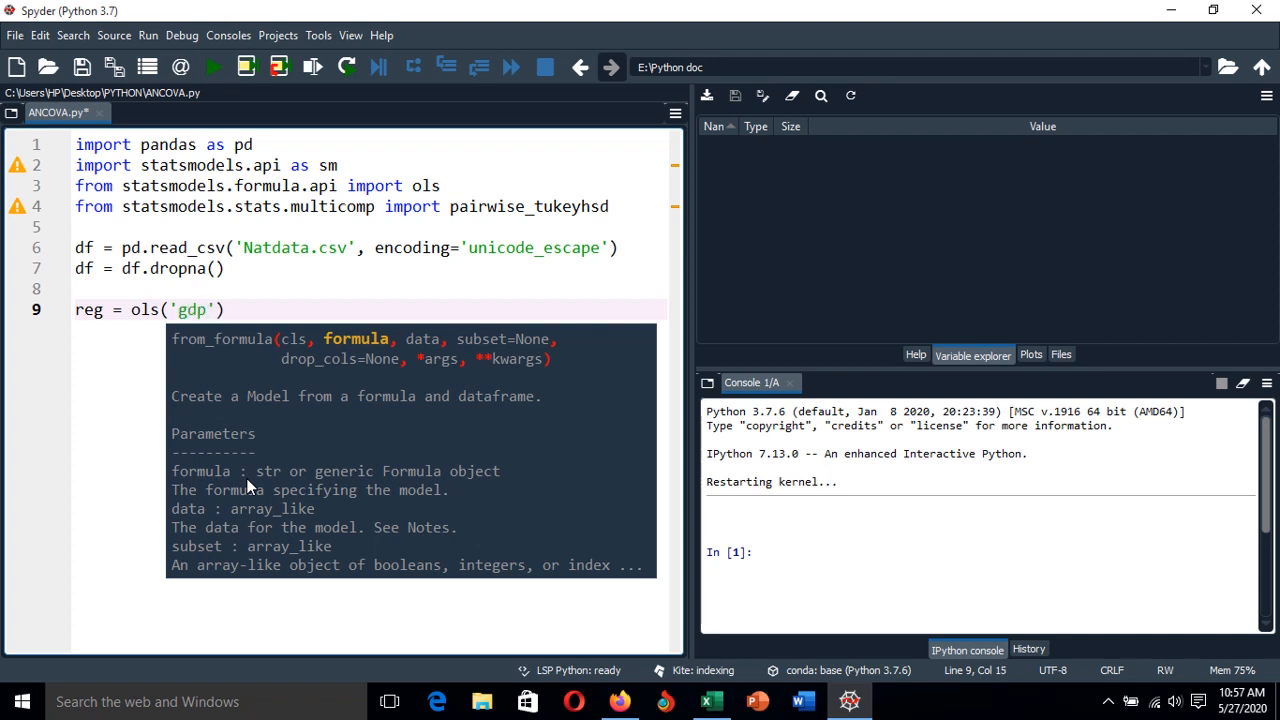
type("~")
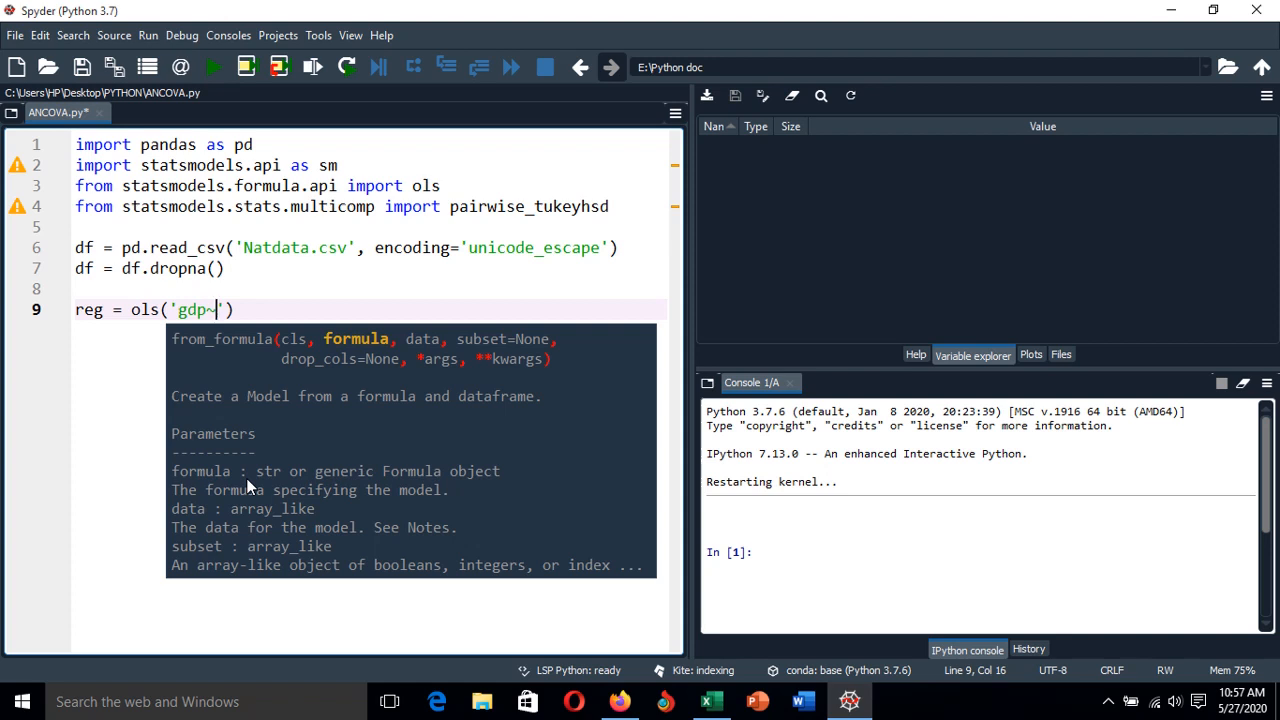
type("r")
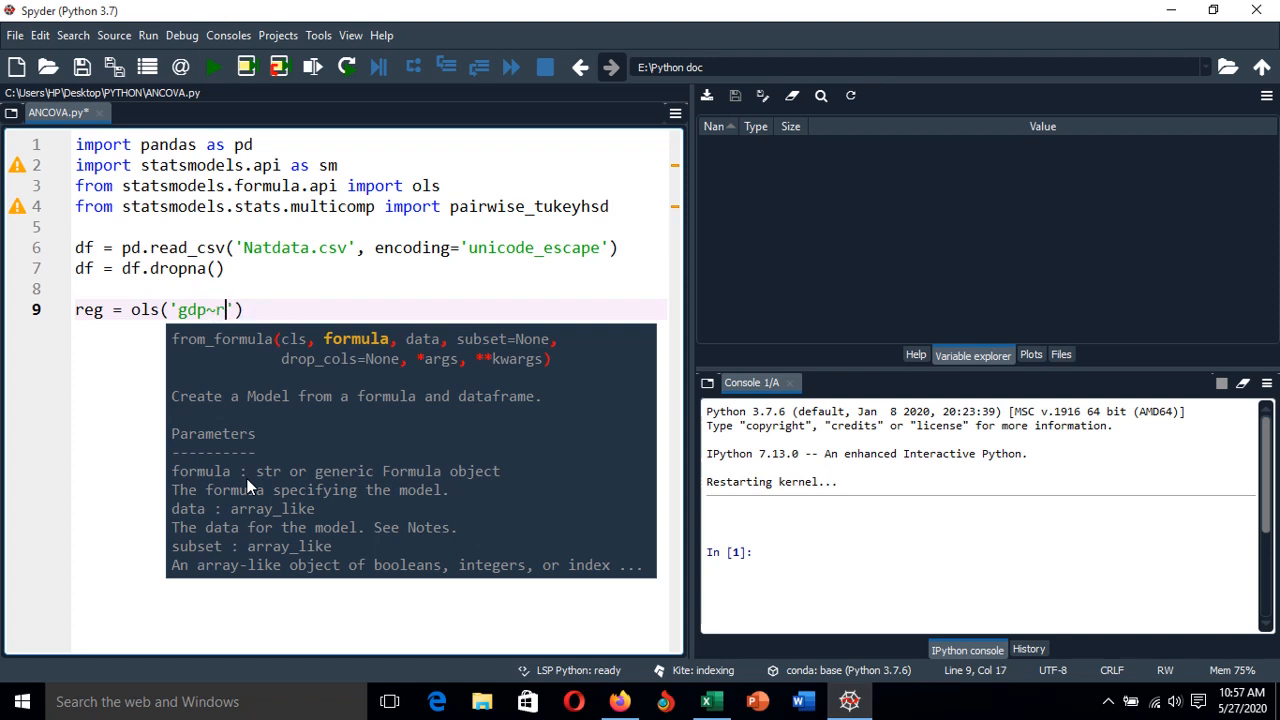
type("egion")
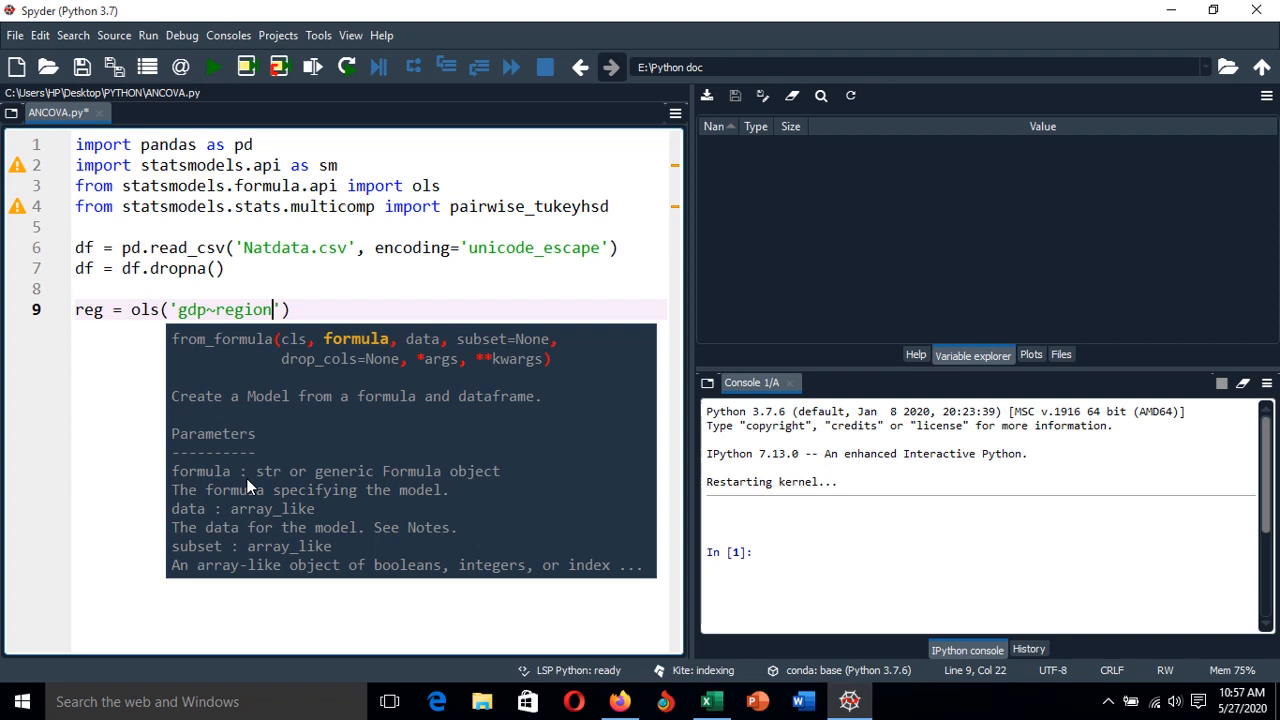
type("+")
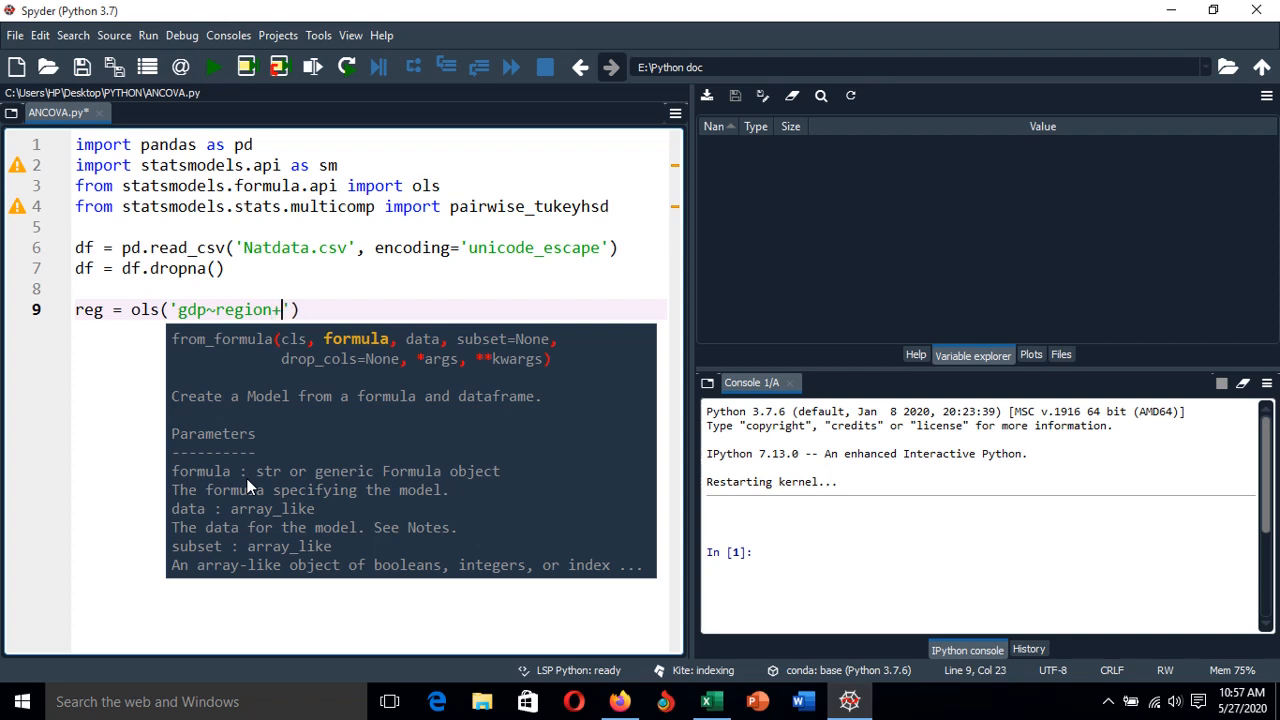
type("pop")
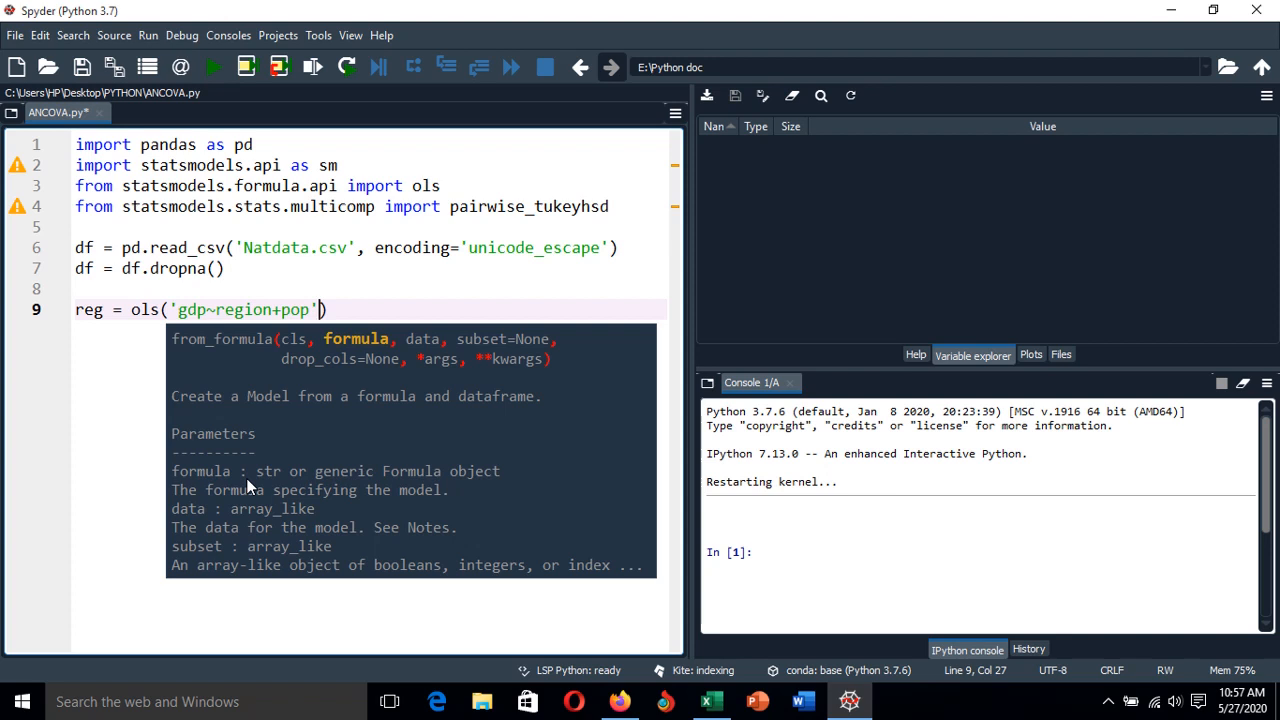
type(", data=df")
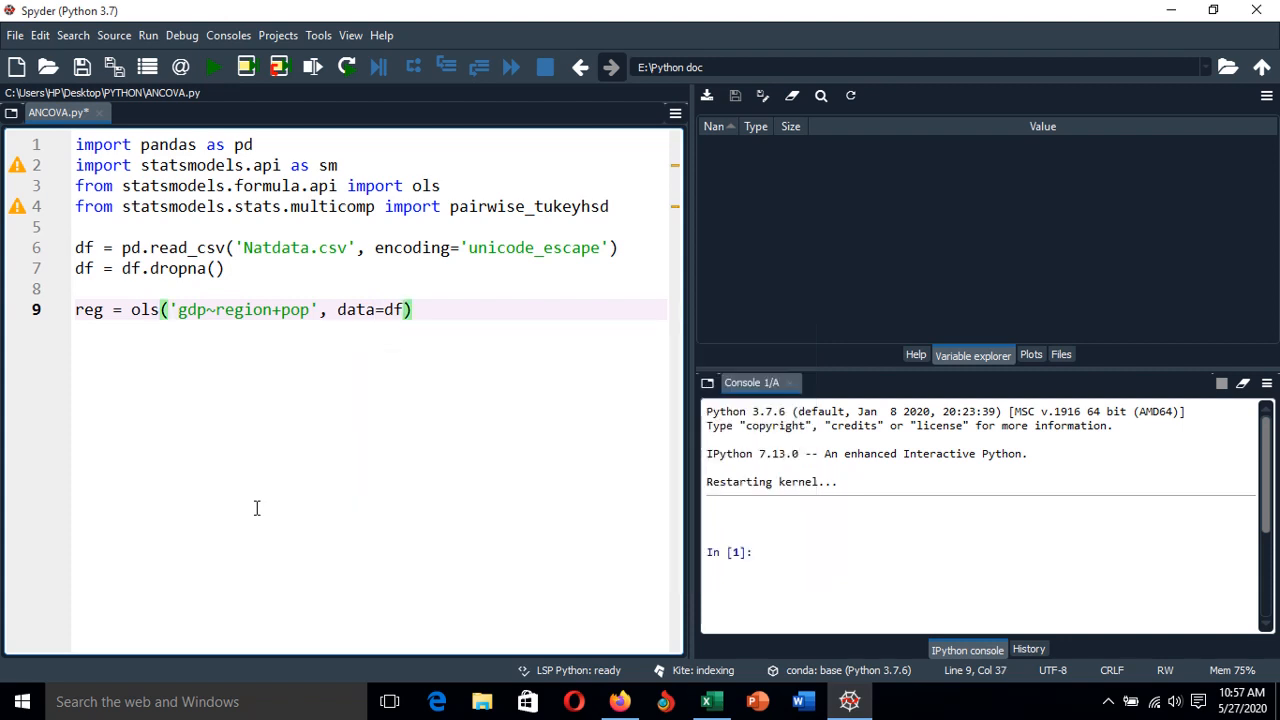
type(".fit(")
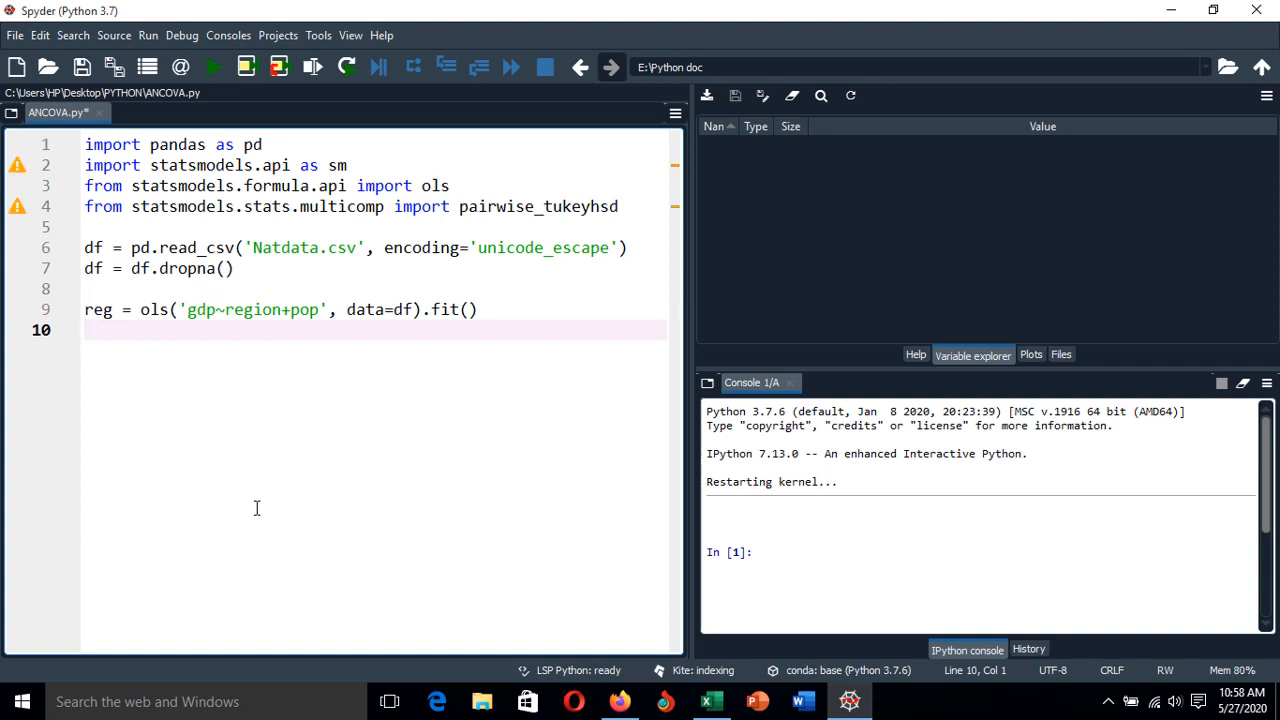
Step: Write aov = sm.stats.anova_lm(reg, type=2) to build the type-2 ANOVA table
type("a")
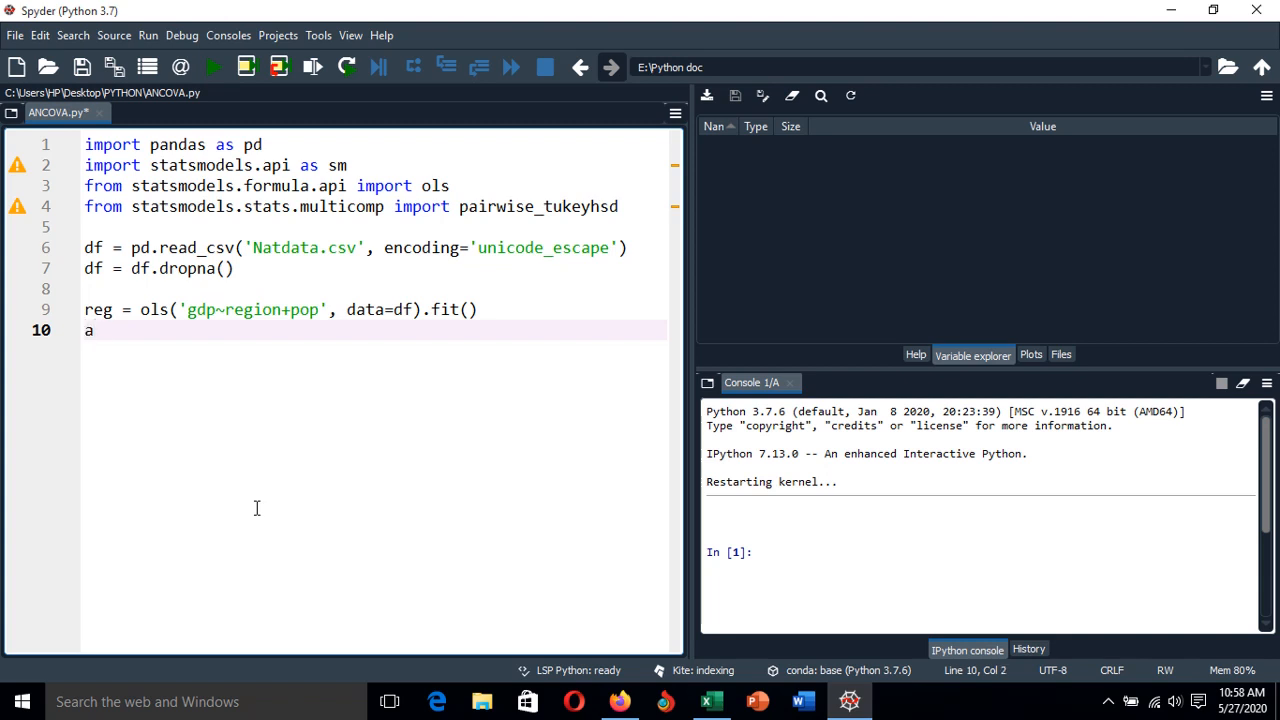
type("ov =")
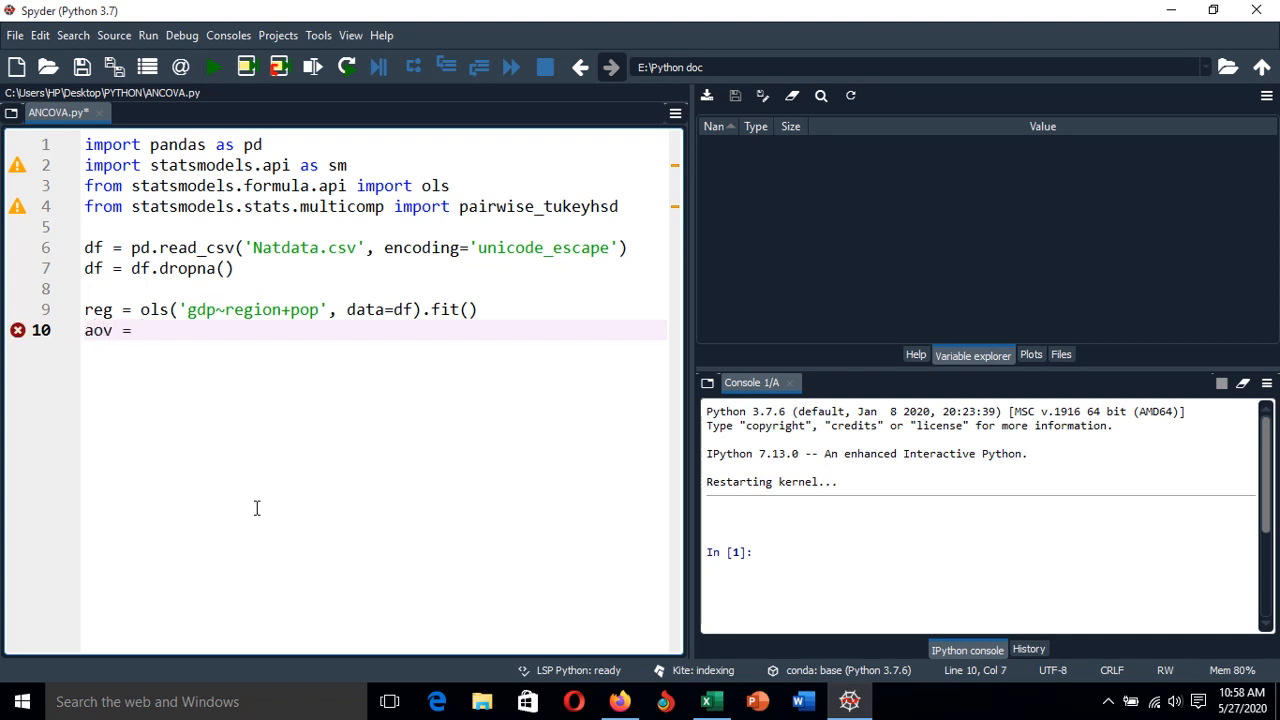
type("s")
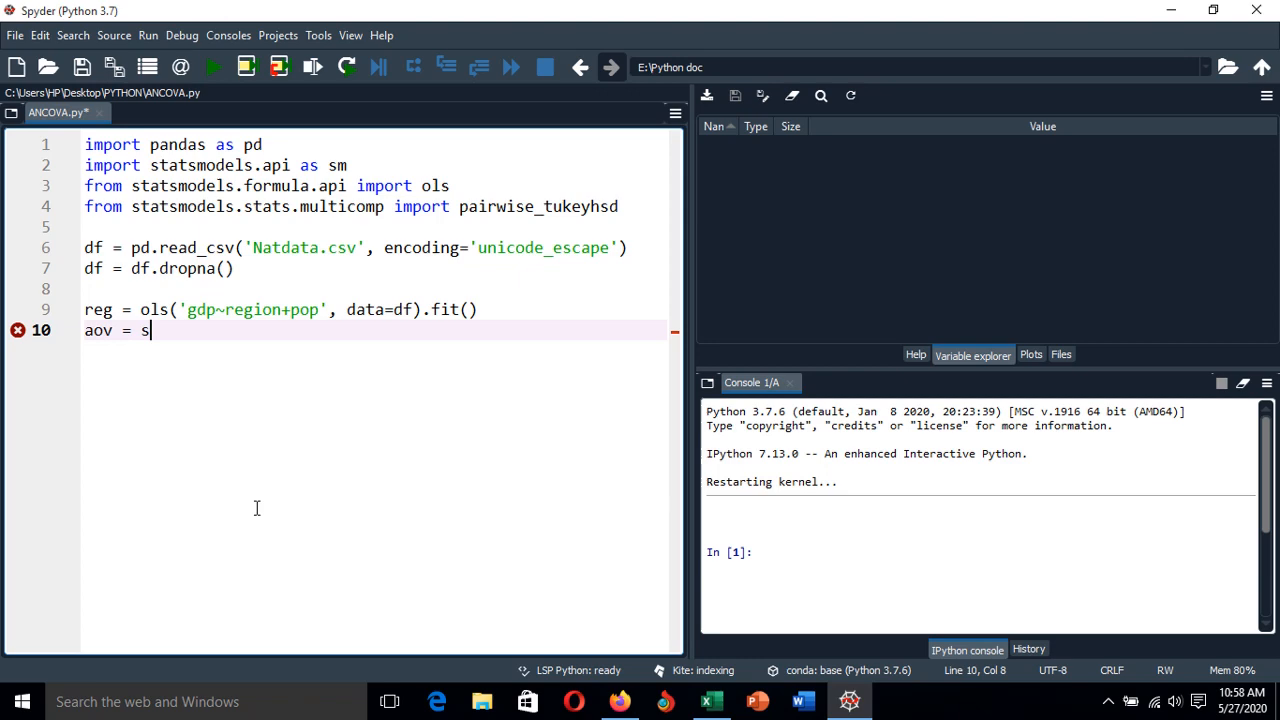
type("m.stat")
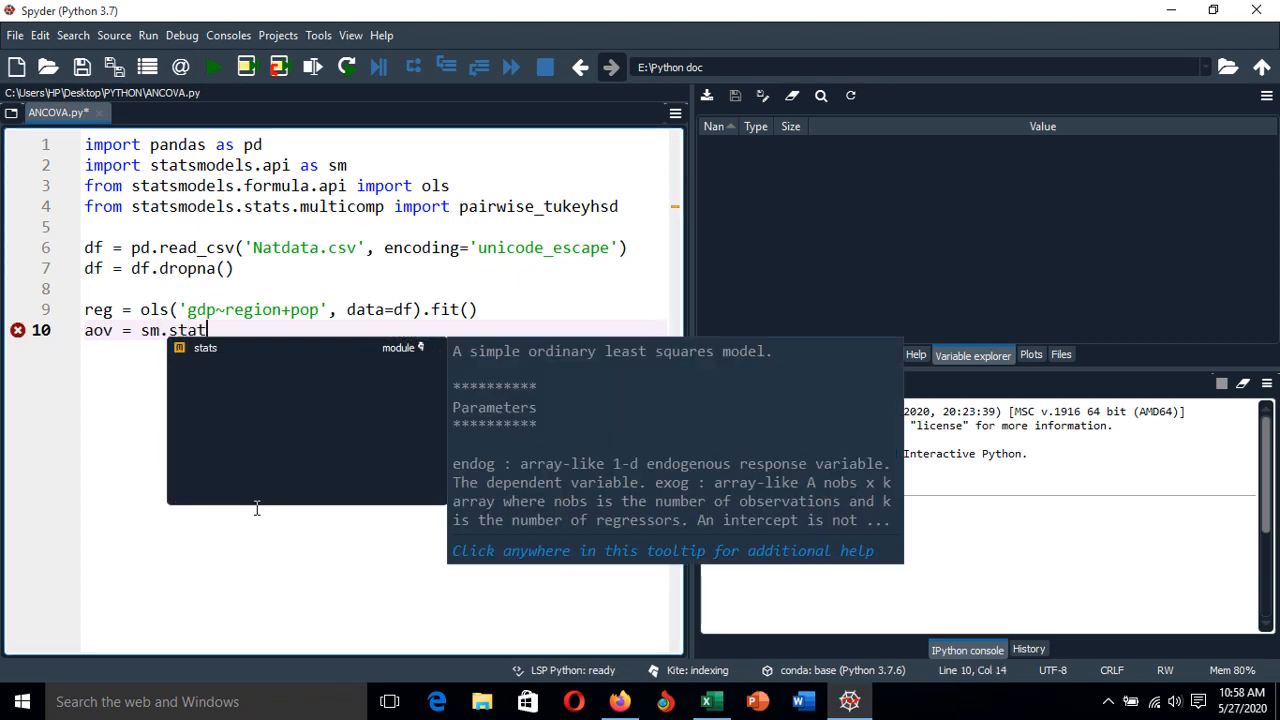
type("s.anova_lm(")
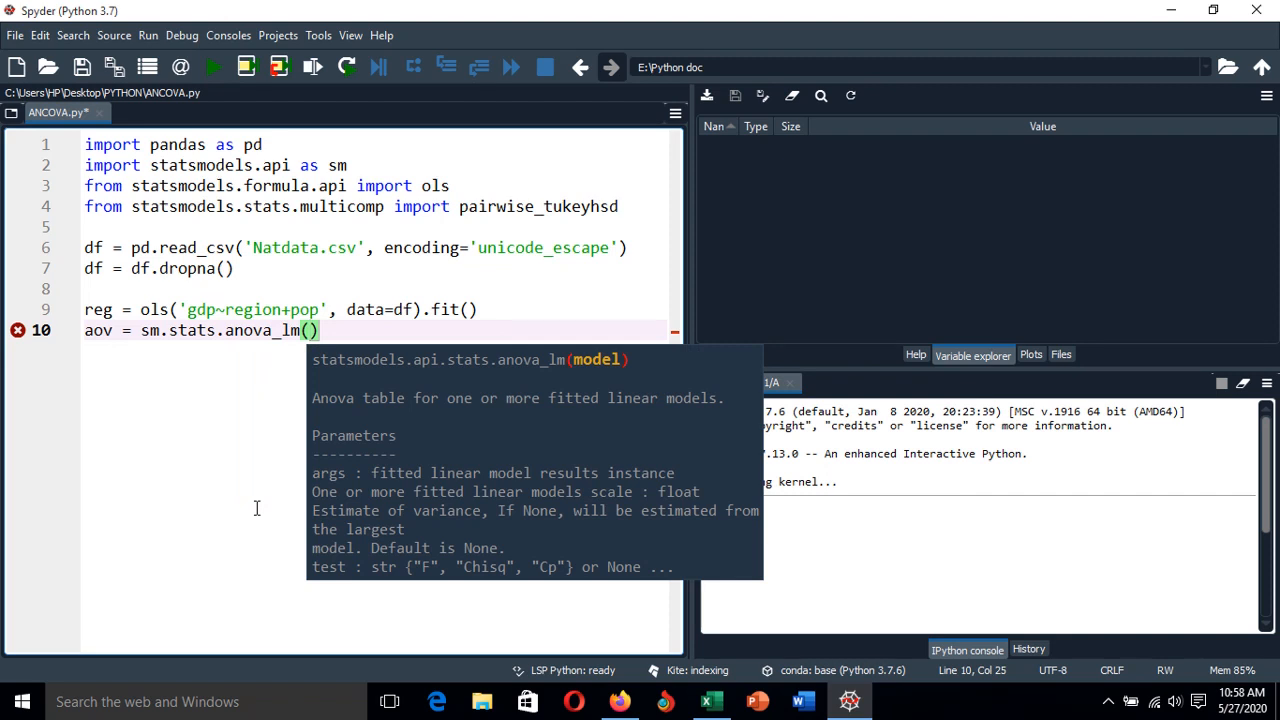
type("reg,")
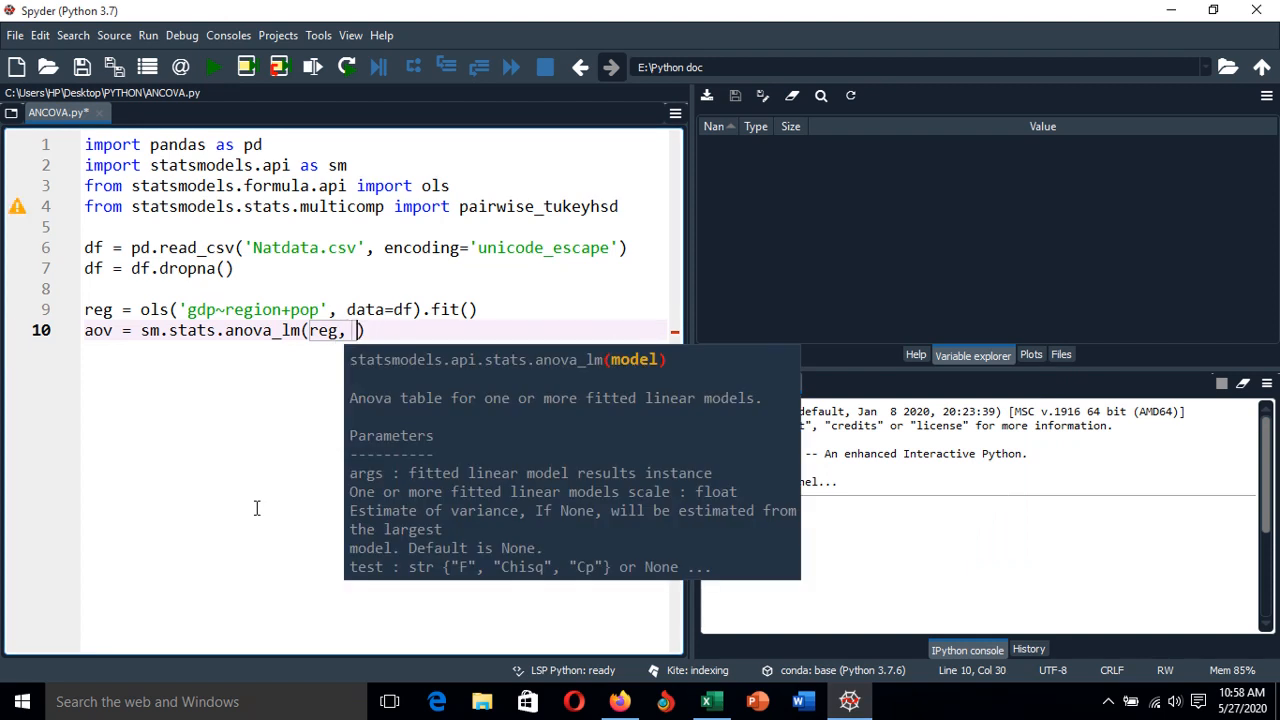
type("type=2)")
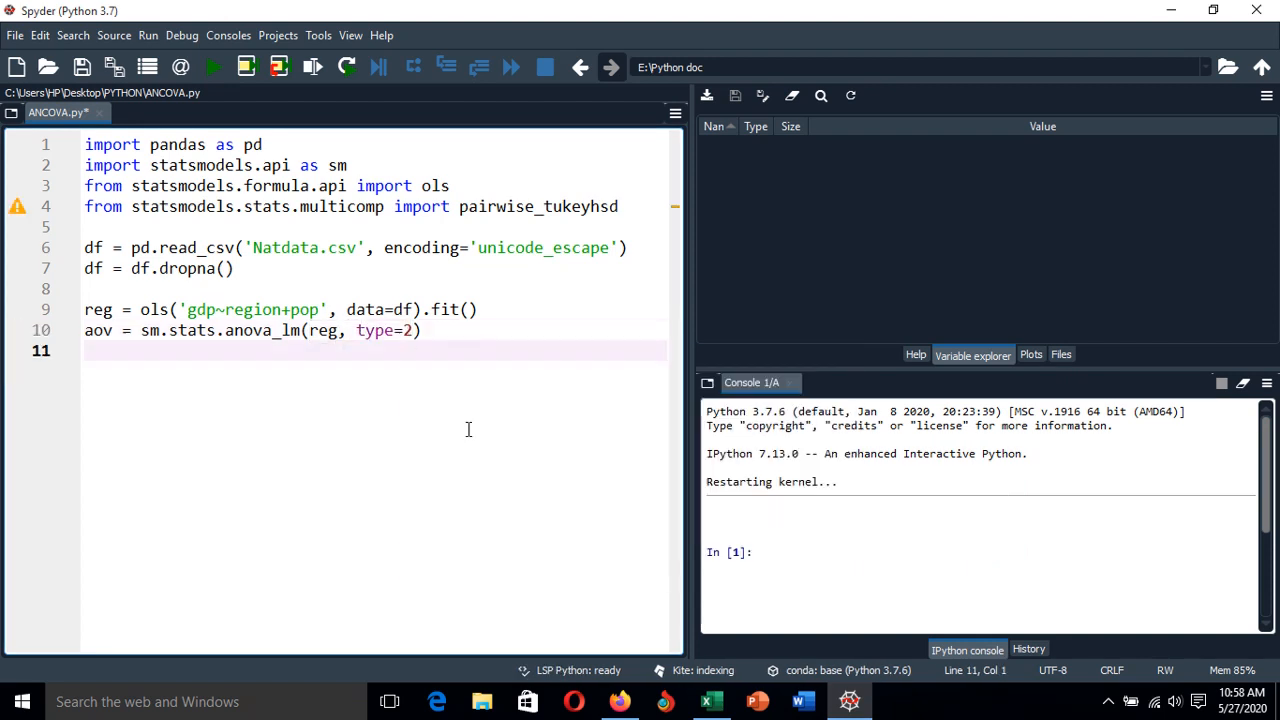
Step: Add print(aov) so the ANOVA table is shown in the console
type("print(")
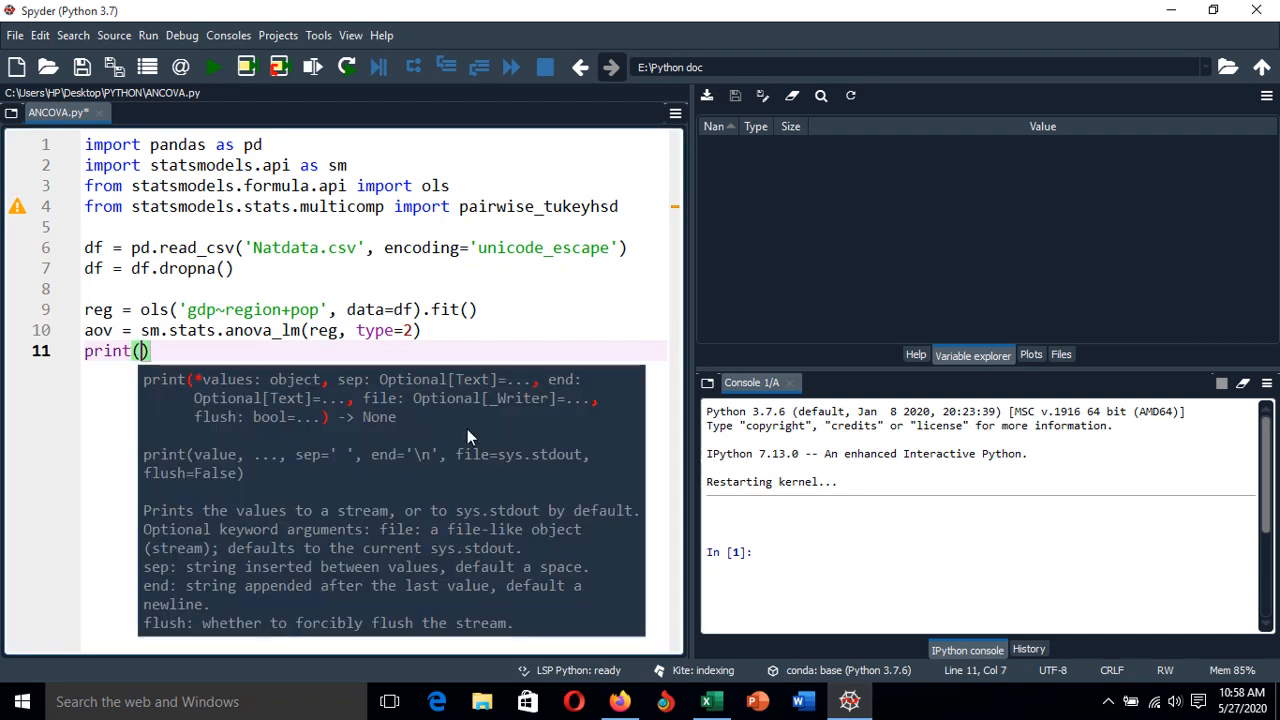
type("aov")
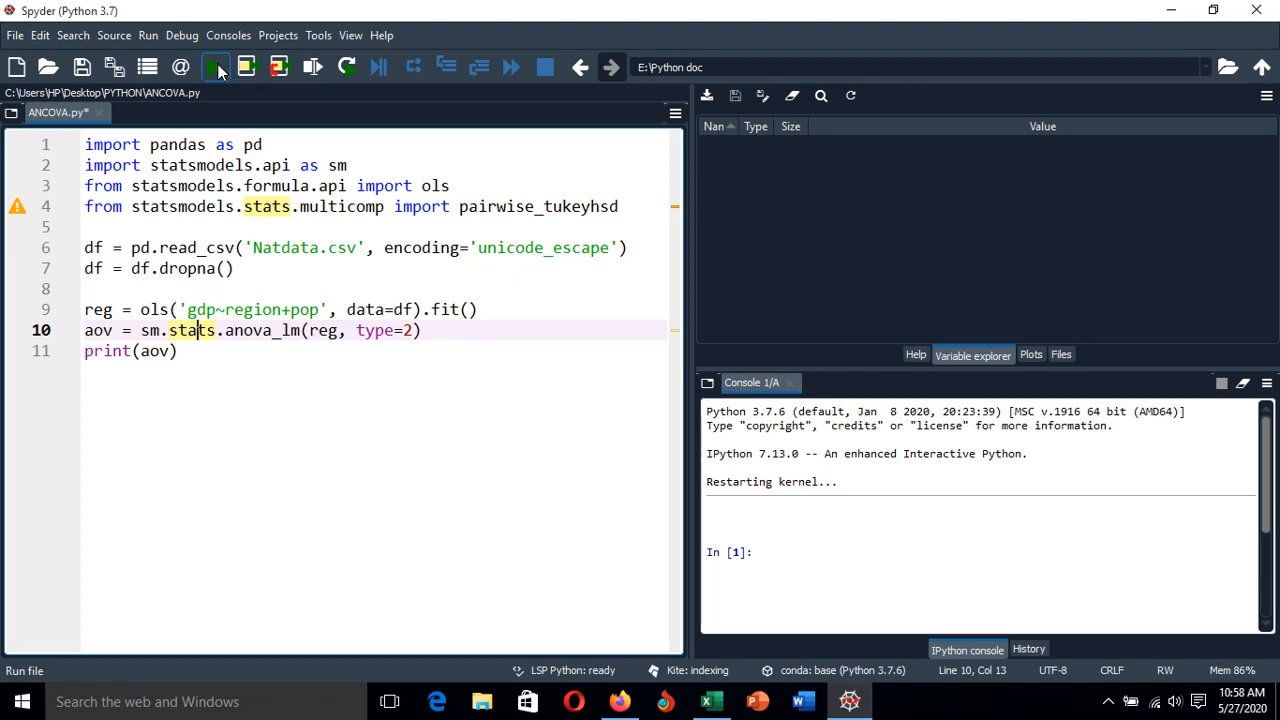
Step: Run the script and review the ANOVA table for region, pop and Residual in the console
left_click(208, 68)
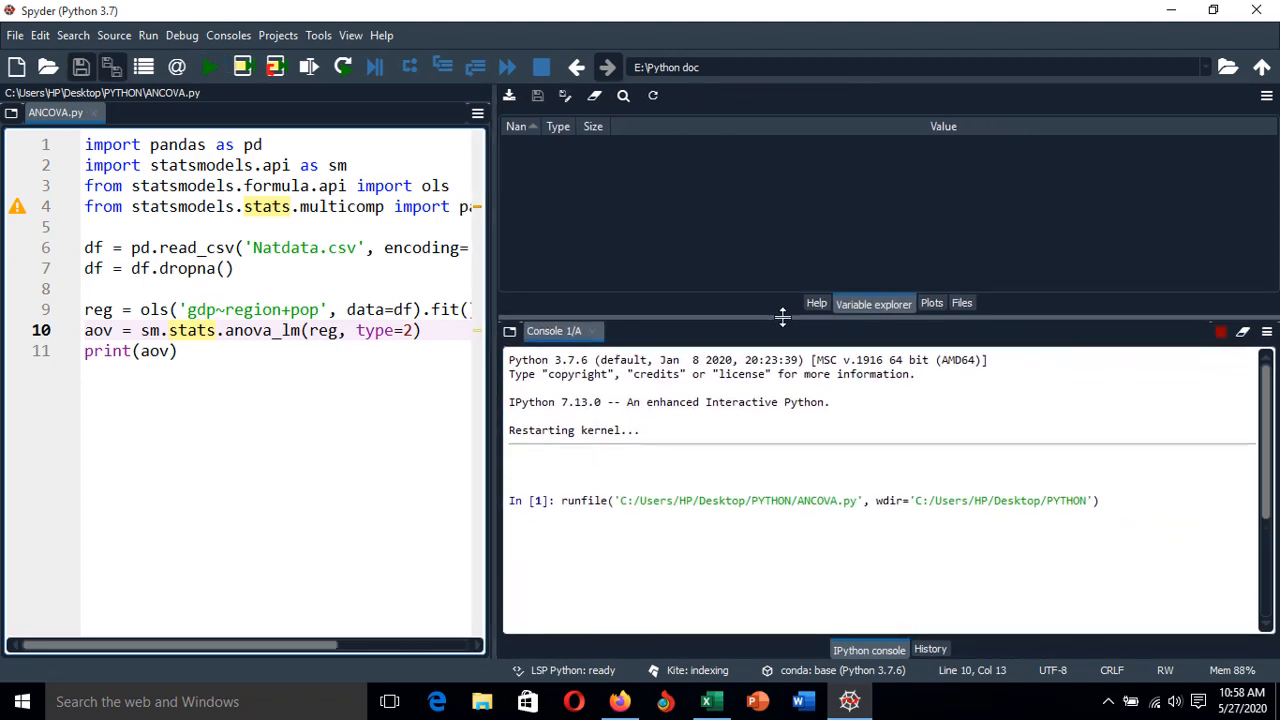
left_click(208, 68)
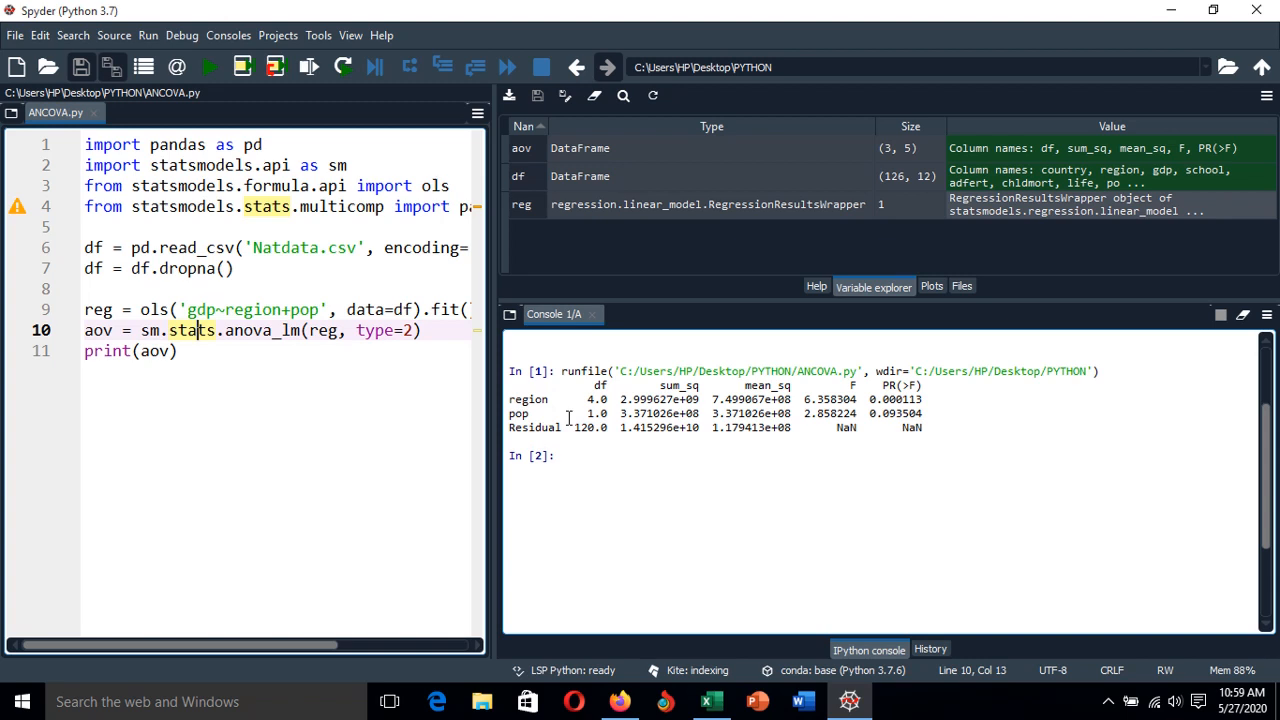
mouse_move(692, 434)
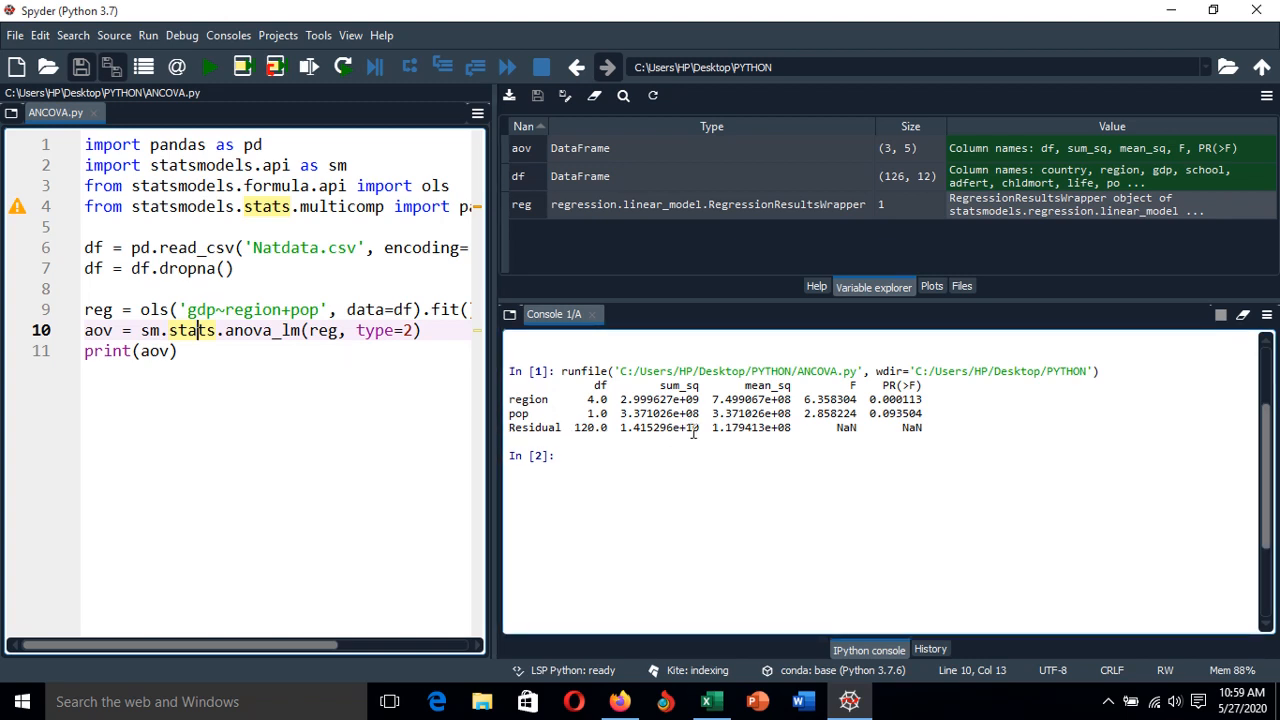
mouse_move(532, 400)
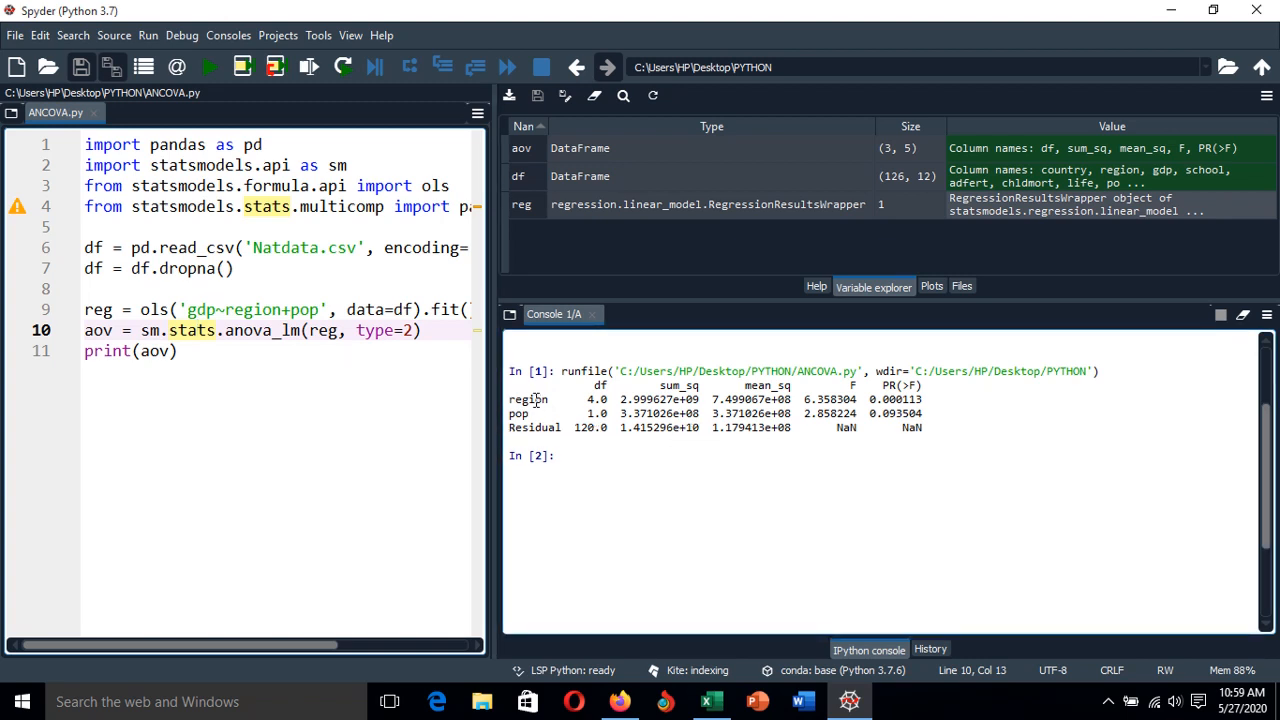
mouse_move(948, 410)
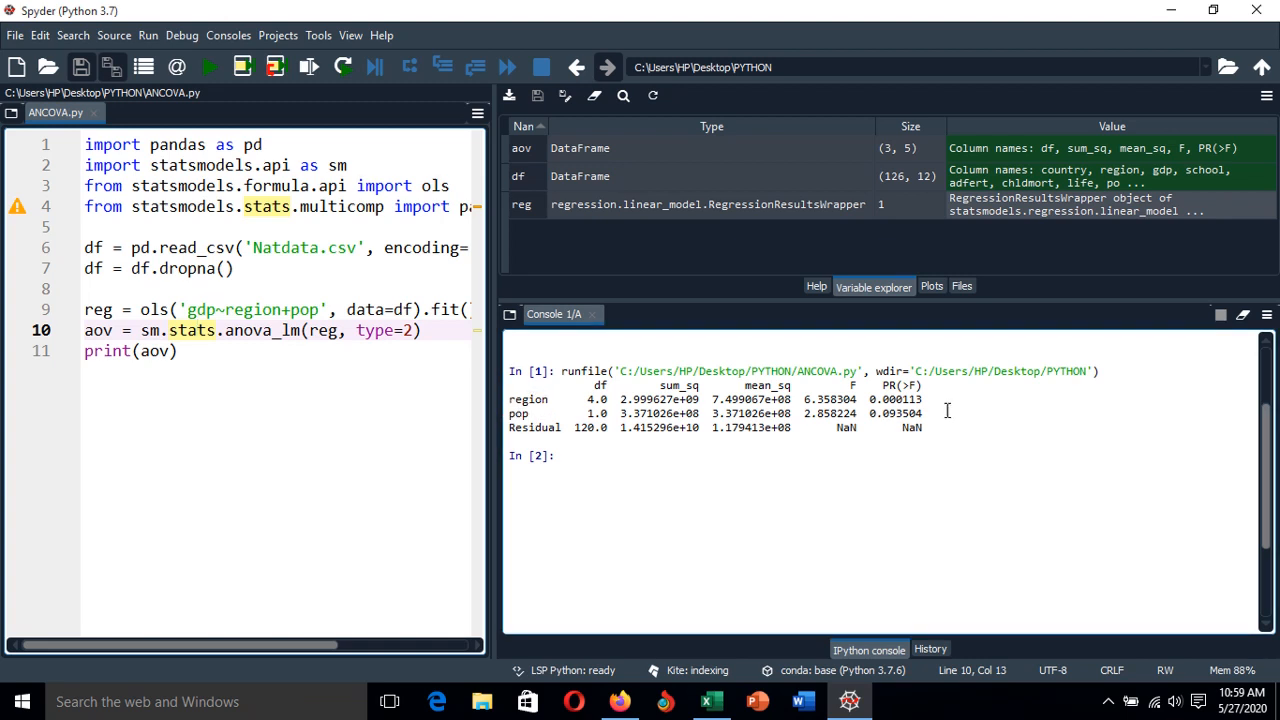
mouse_move(550, 404)
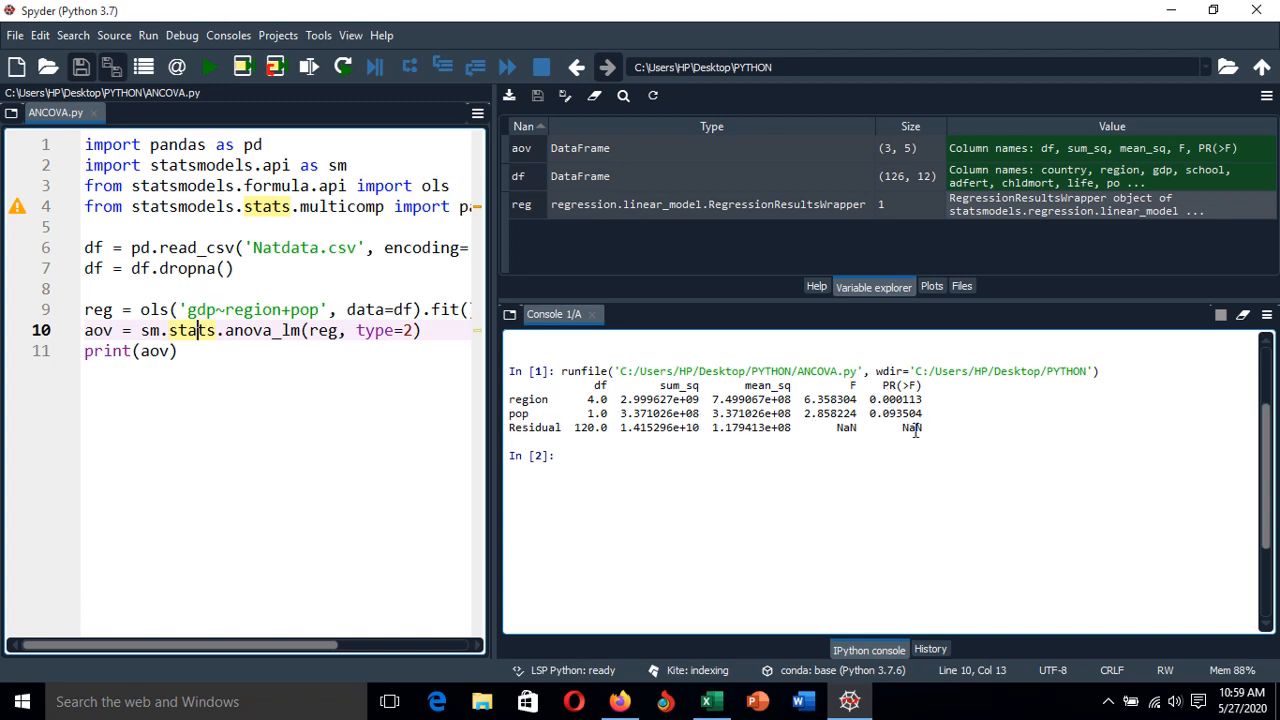
mouse_move(940, 424)
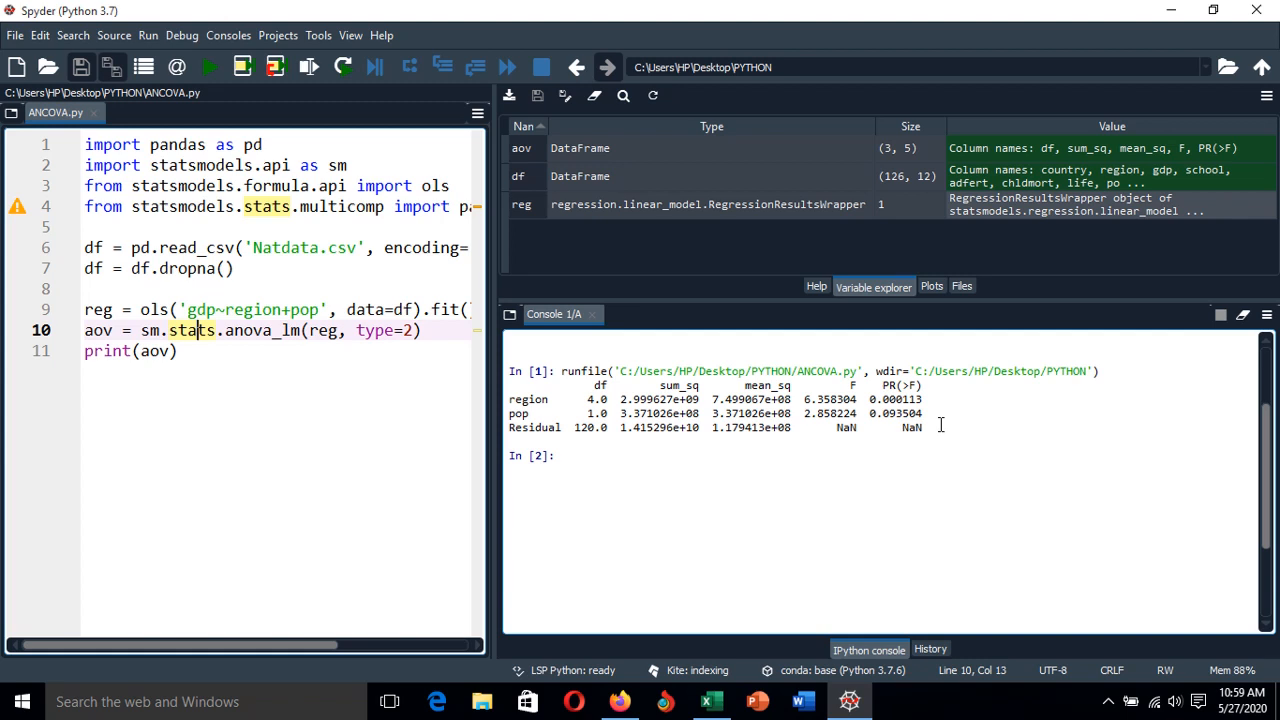
mouse_move(872, 436)
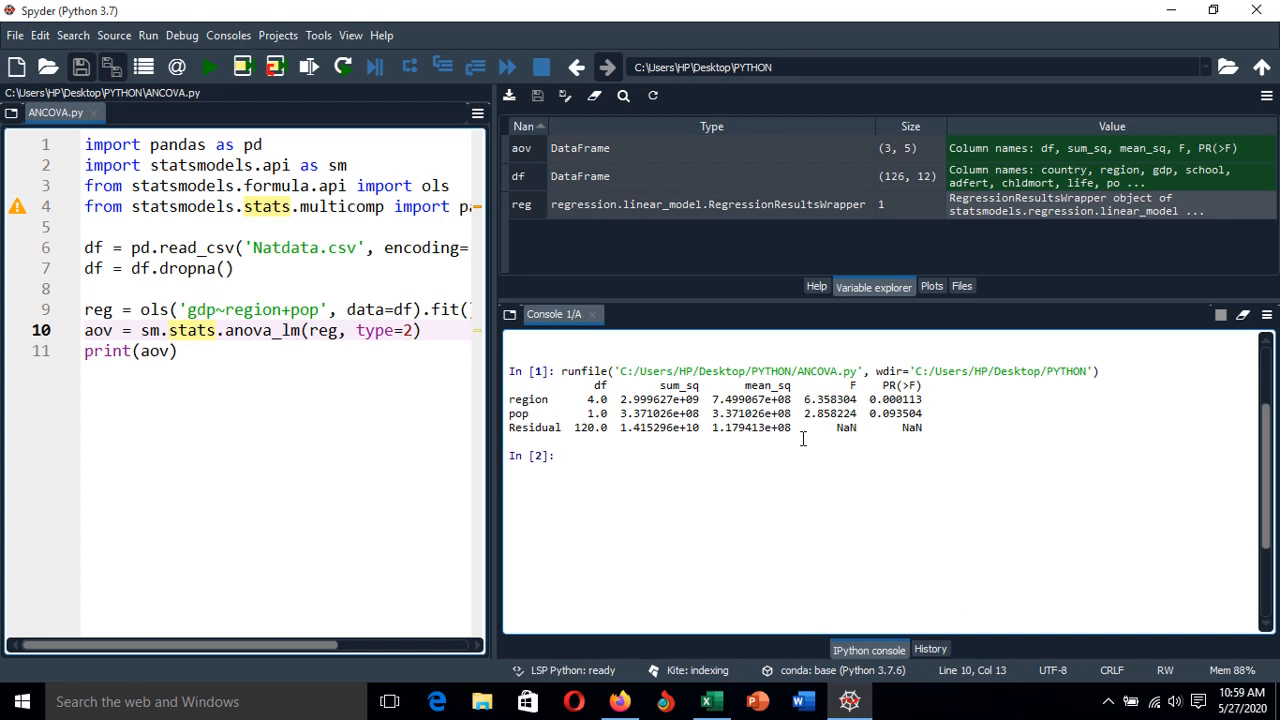
mouse_move(548, 412)
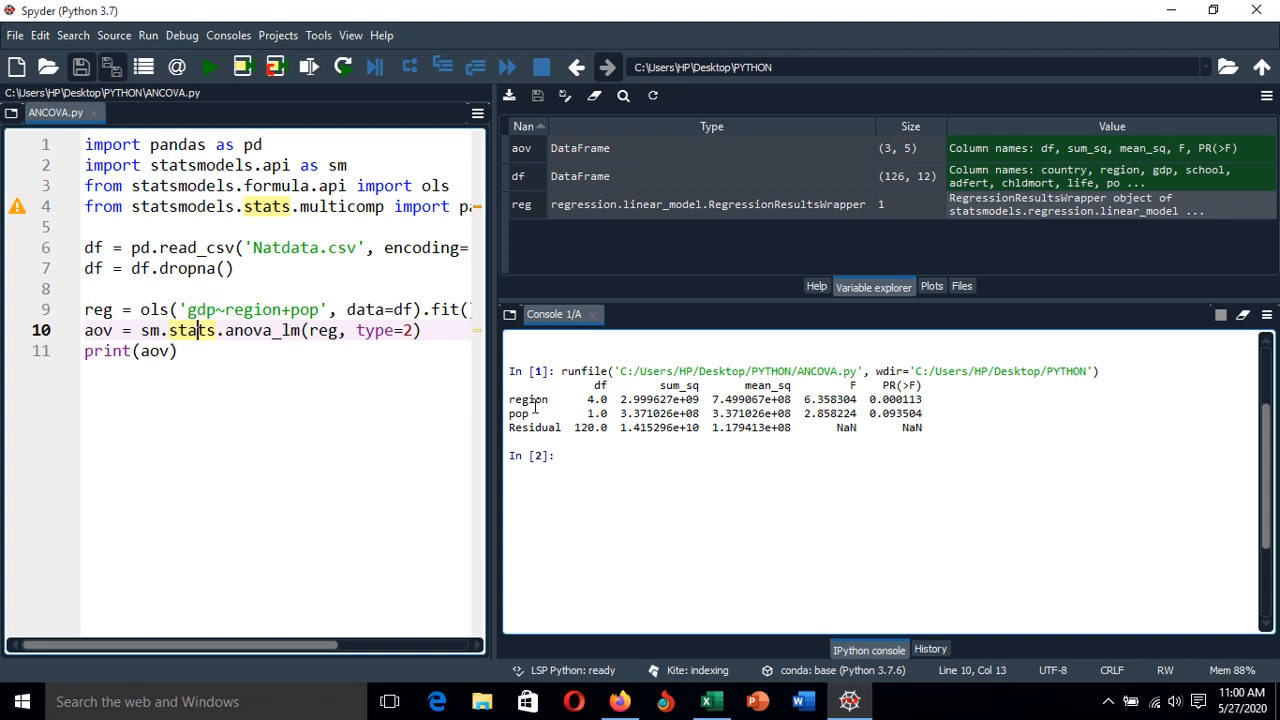
mouse_move(552, 400)
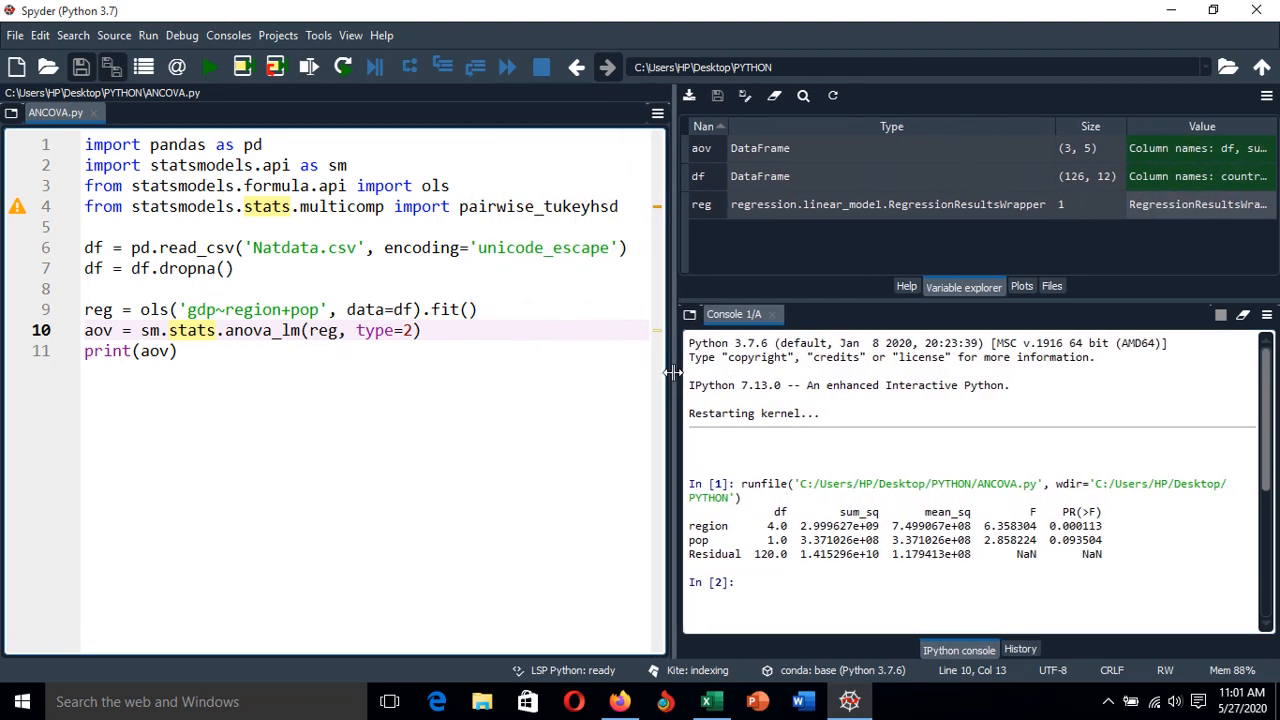
mouse_move(502, 224)
type("m")
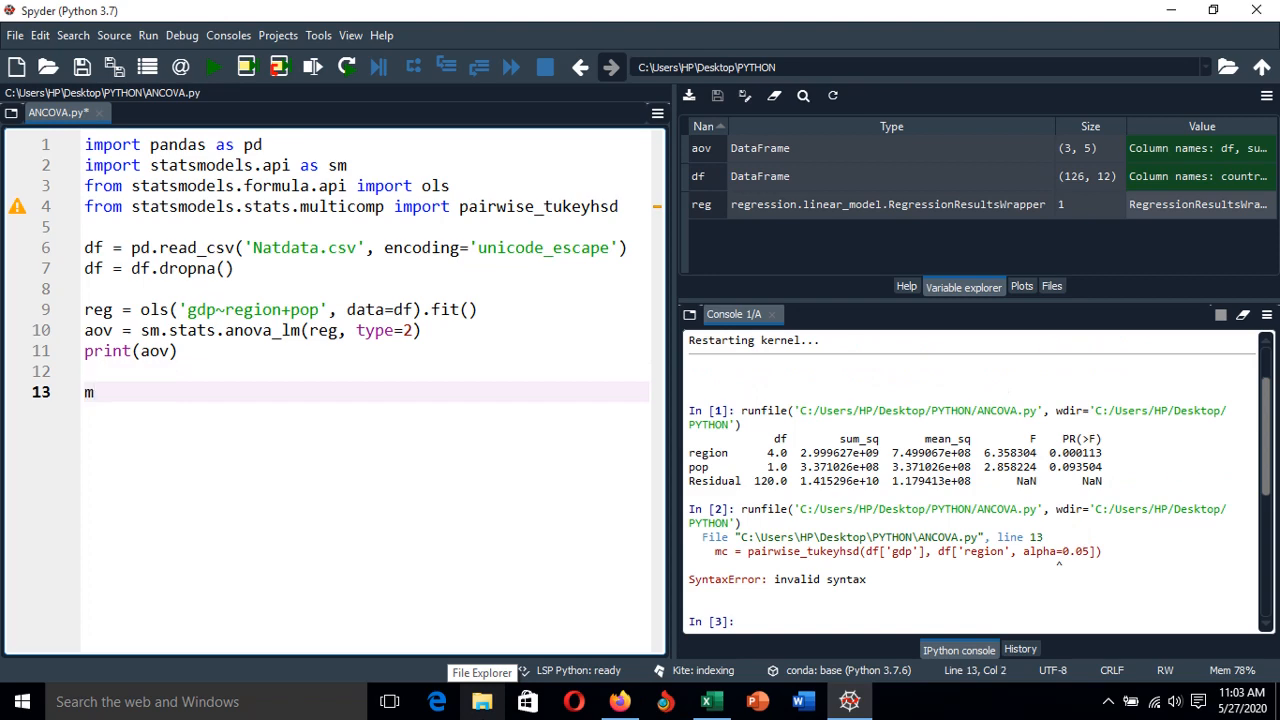
Step: Write mc = pairwise_tukeyhsd(df['gdp'], df['region'], alpha=0.05) and move to a new line
type("c =")
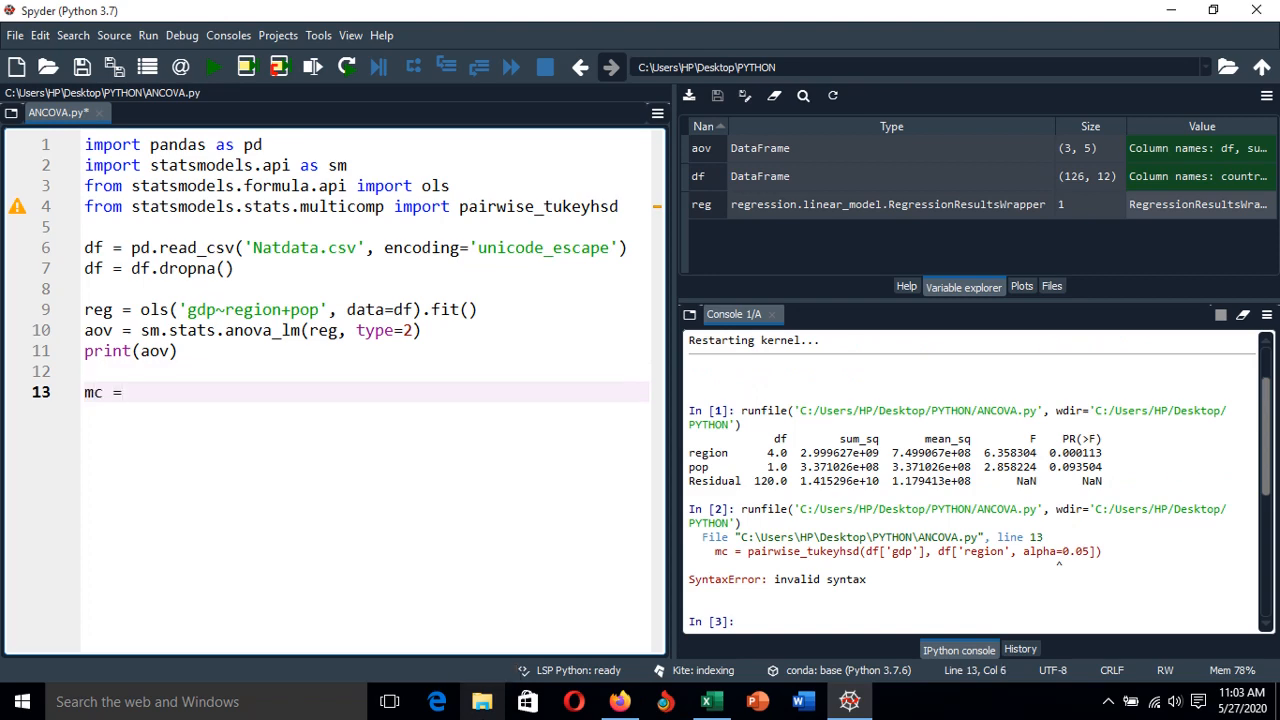
type("pairwise_tukeyhsd(")
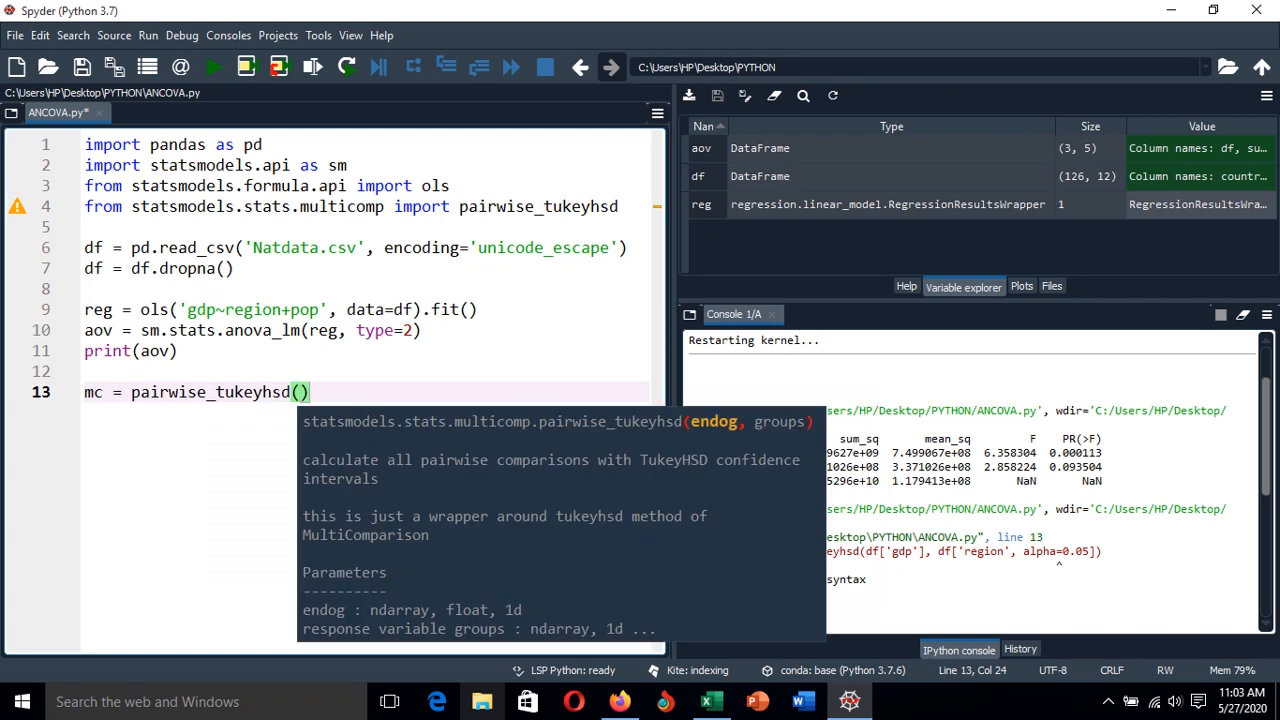
type("df['")
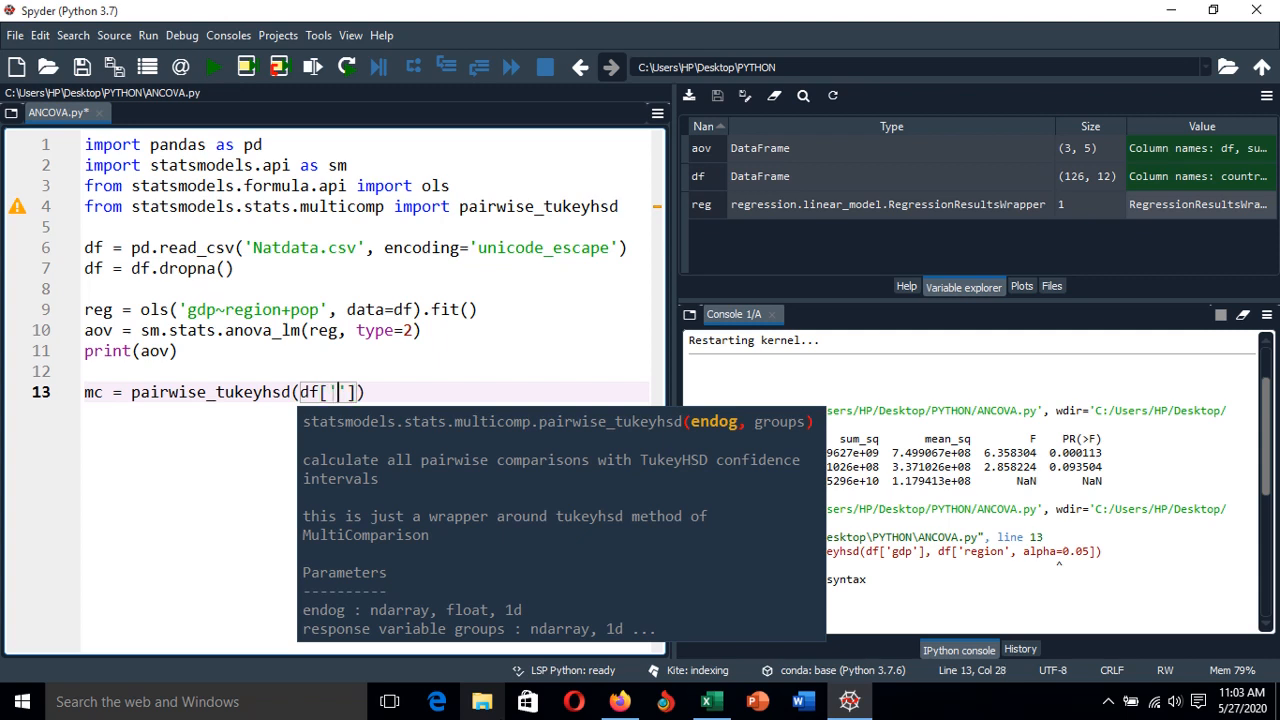
type("gdp")
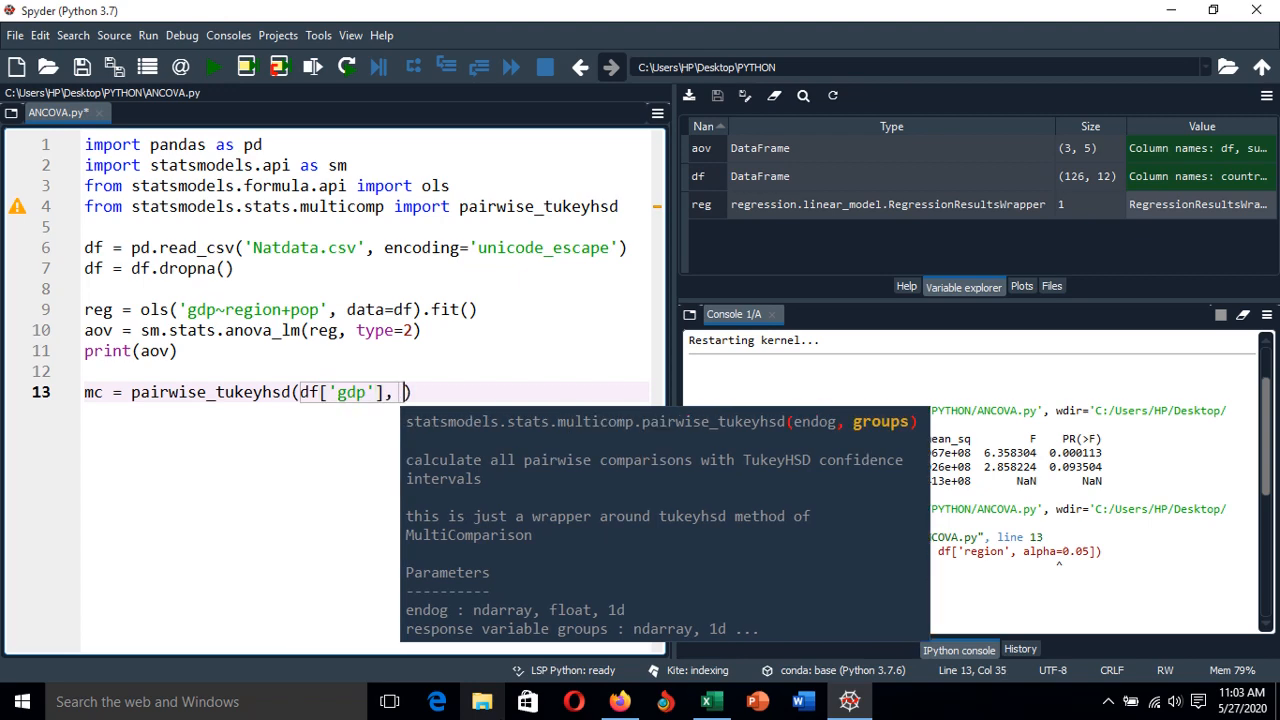
type("df[]")
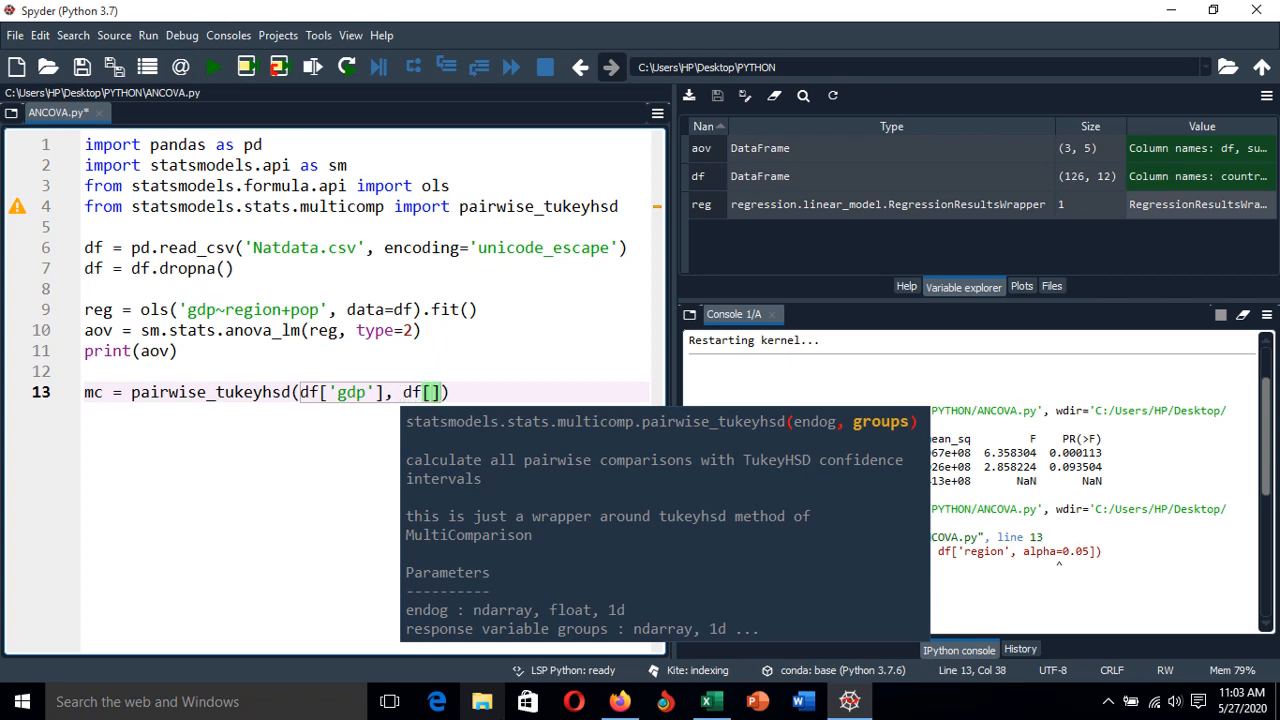
type("'region'")
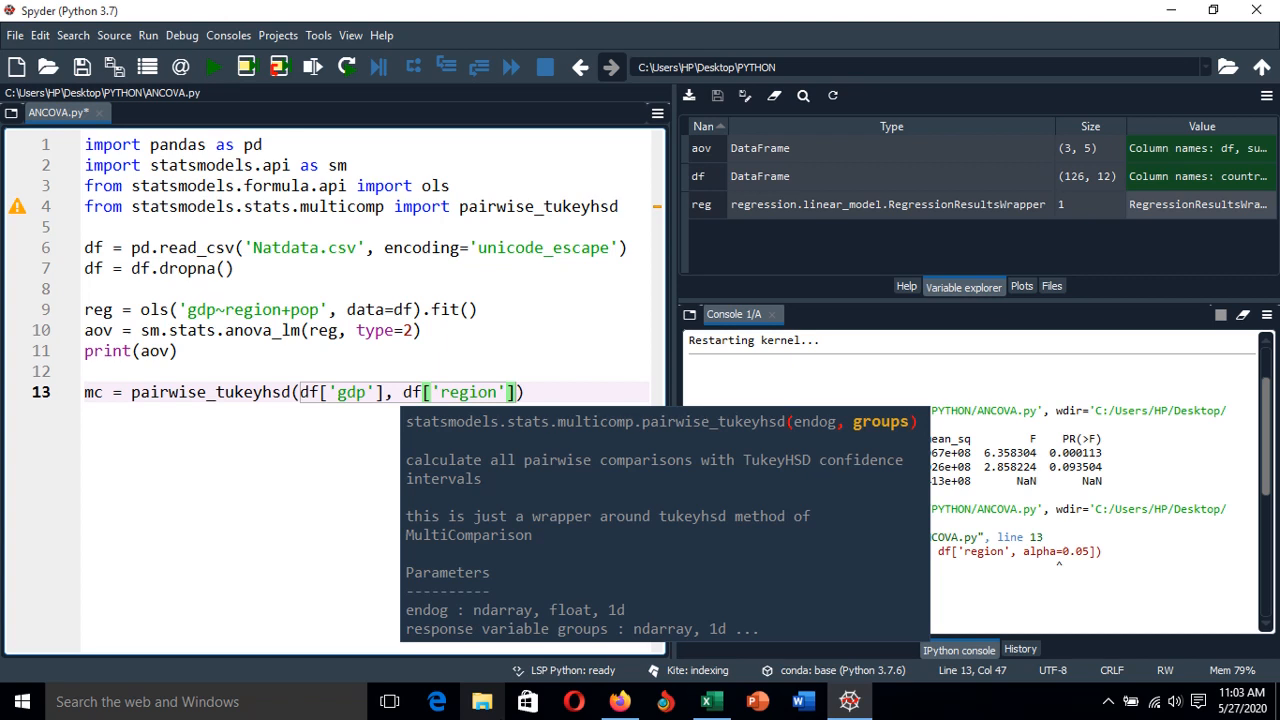
type(", alpha")
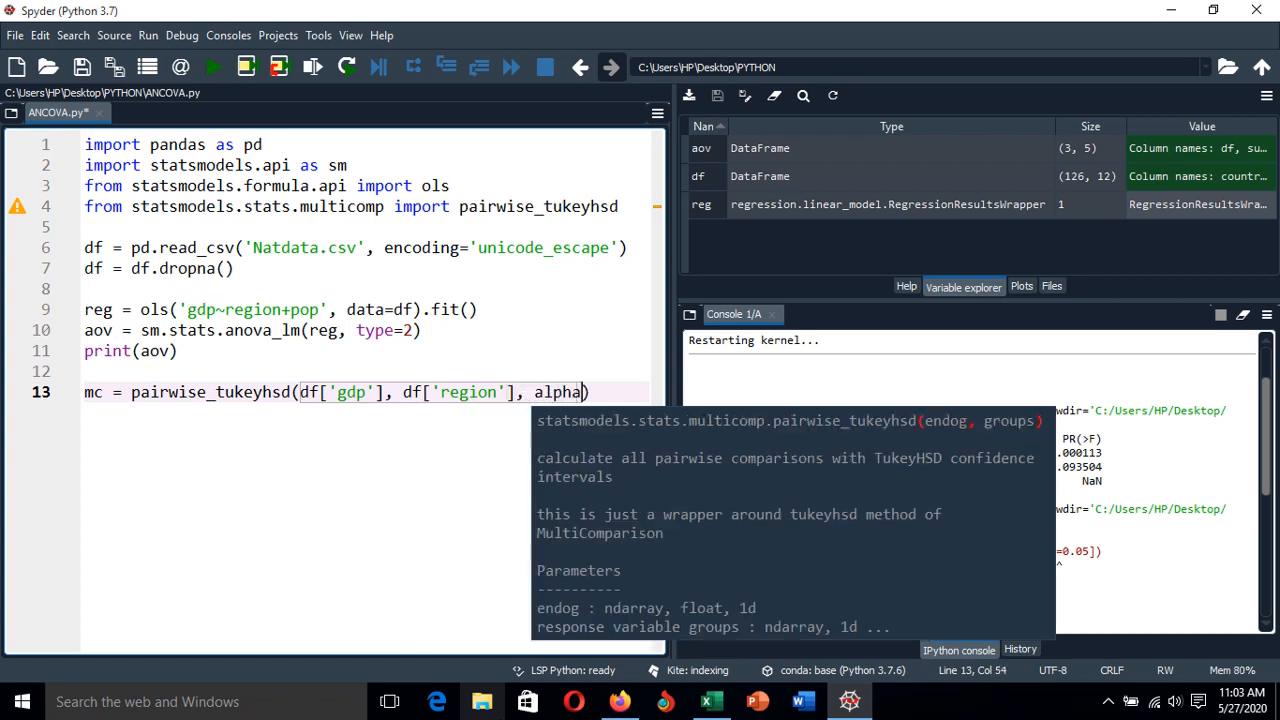
type("=0.")
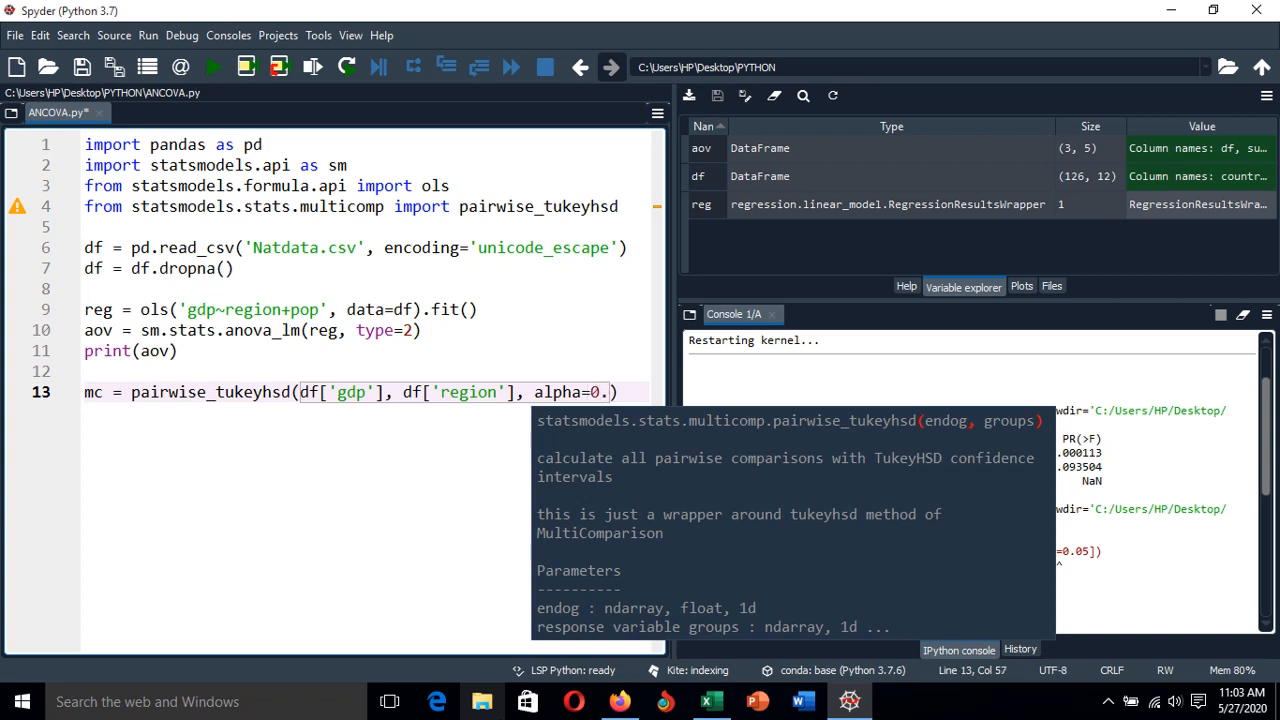
type("05")
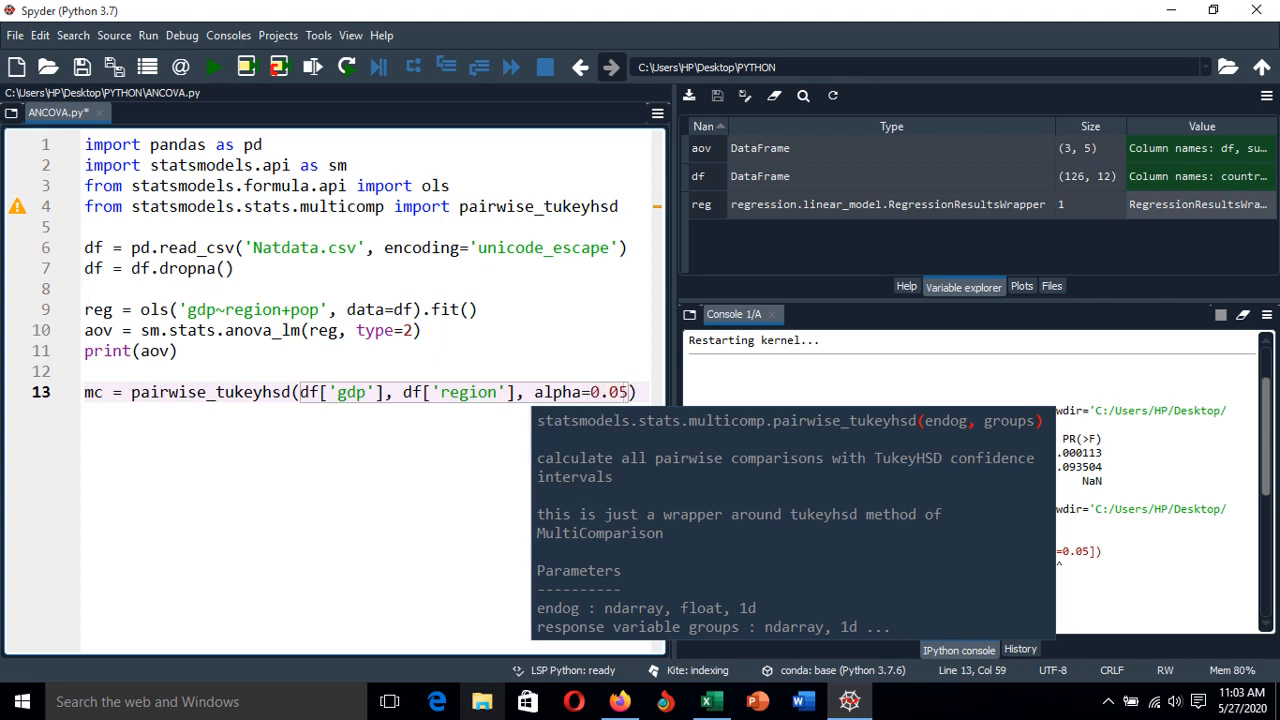
key("f5")
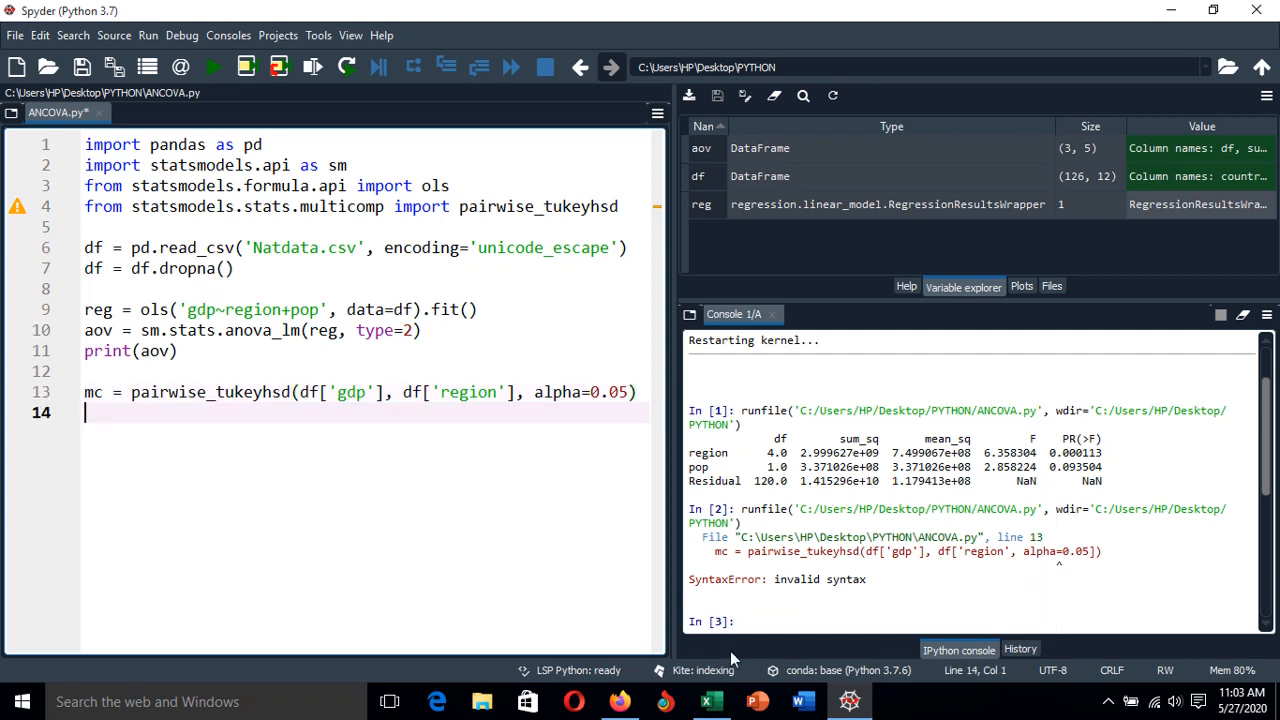
Step: Add print(mc) to show the Tukey HSD comparison results
type("print")
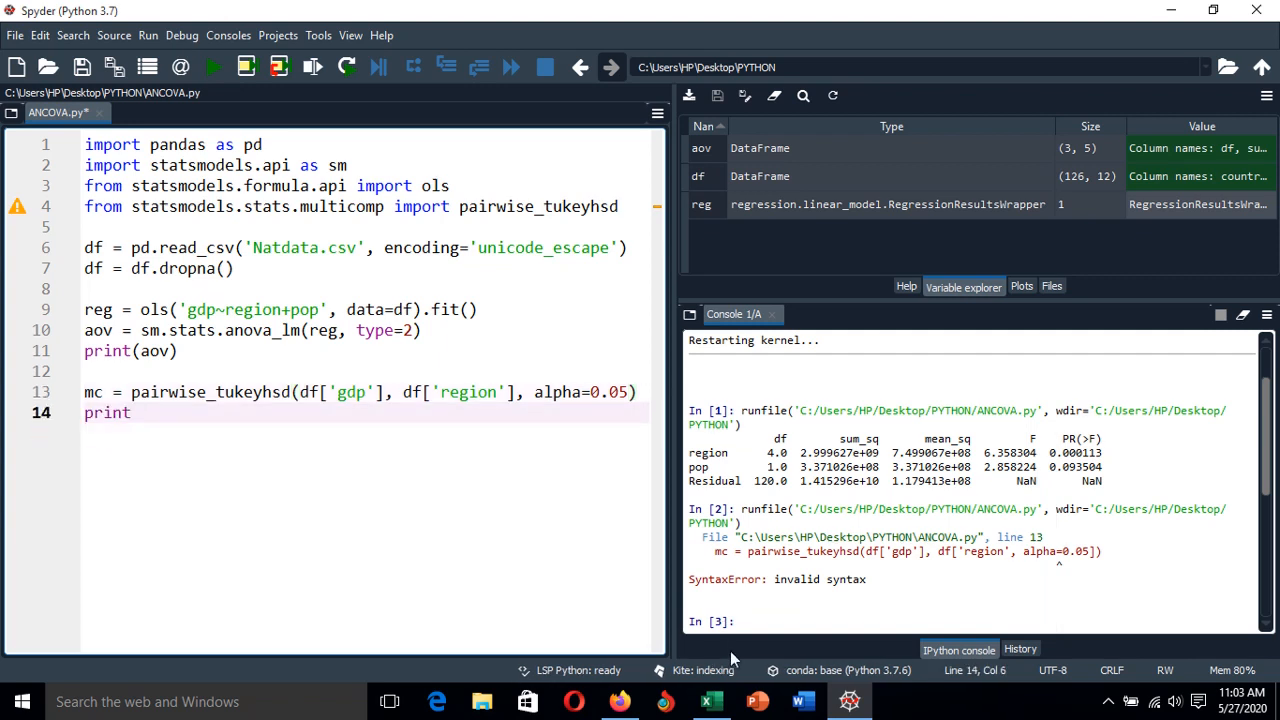
type("(")
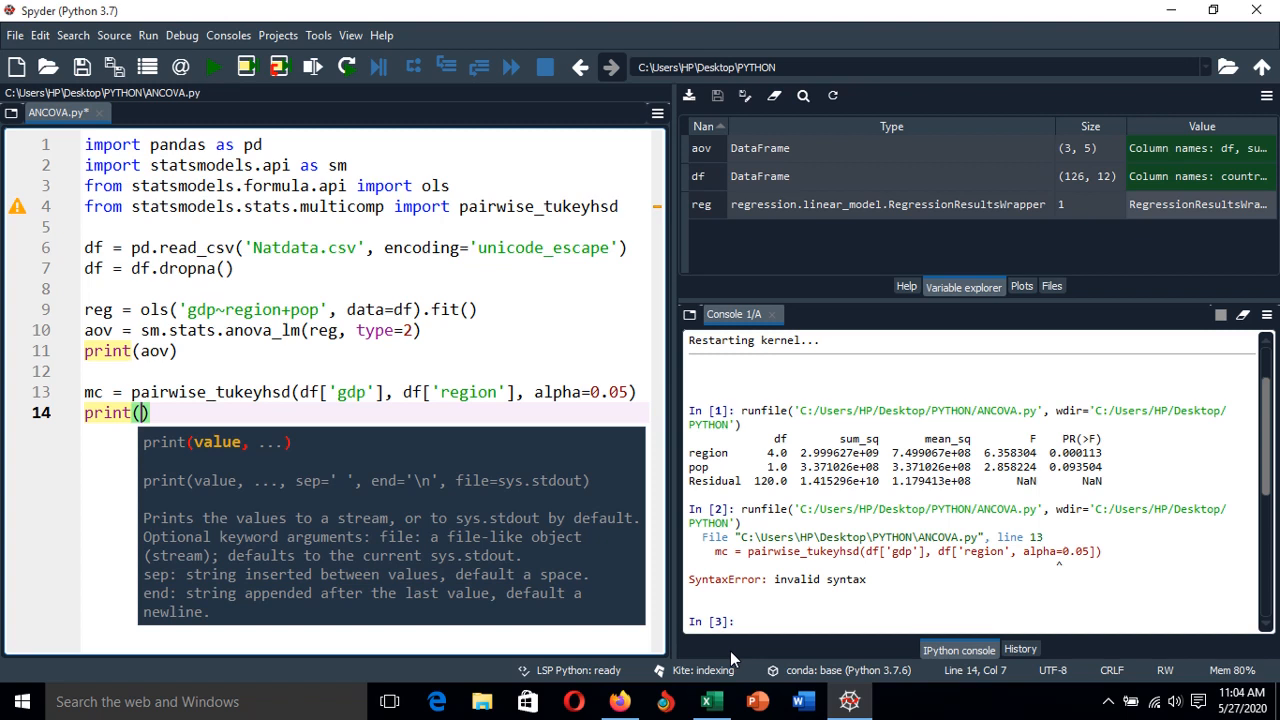
type("mc")
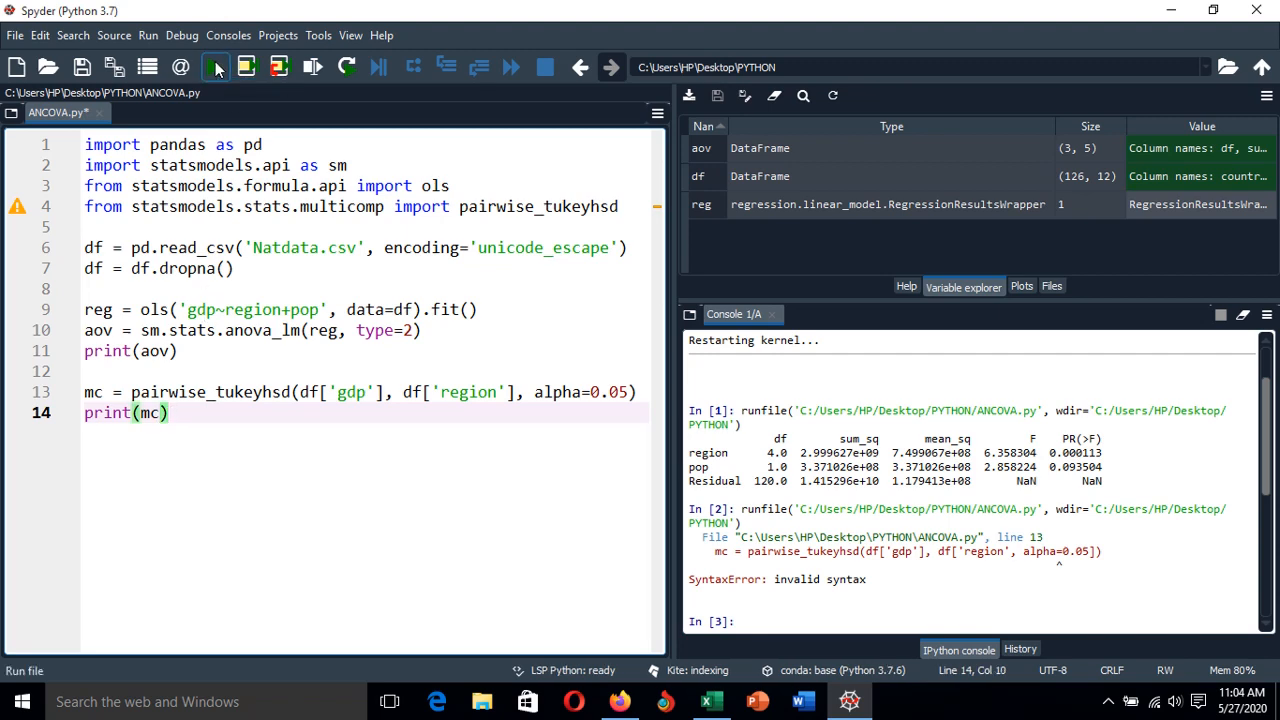
Step: Run the script and review the Tukey HSD region-pair comparison table in the console
left_click(210, 68)
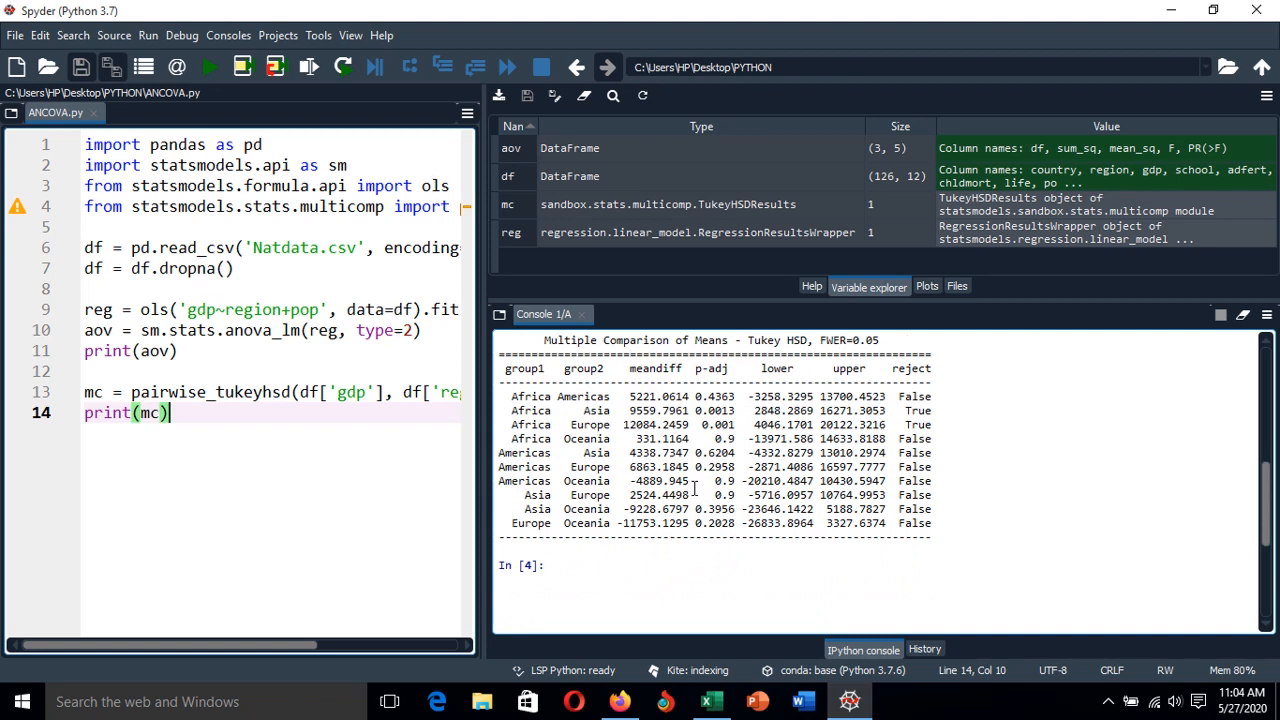
mouse_move(654, 368)
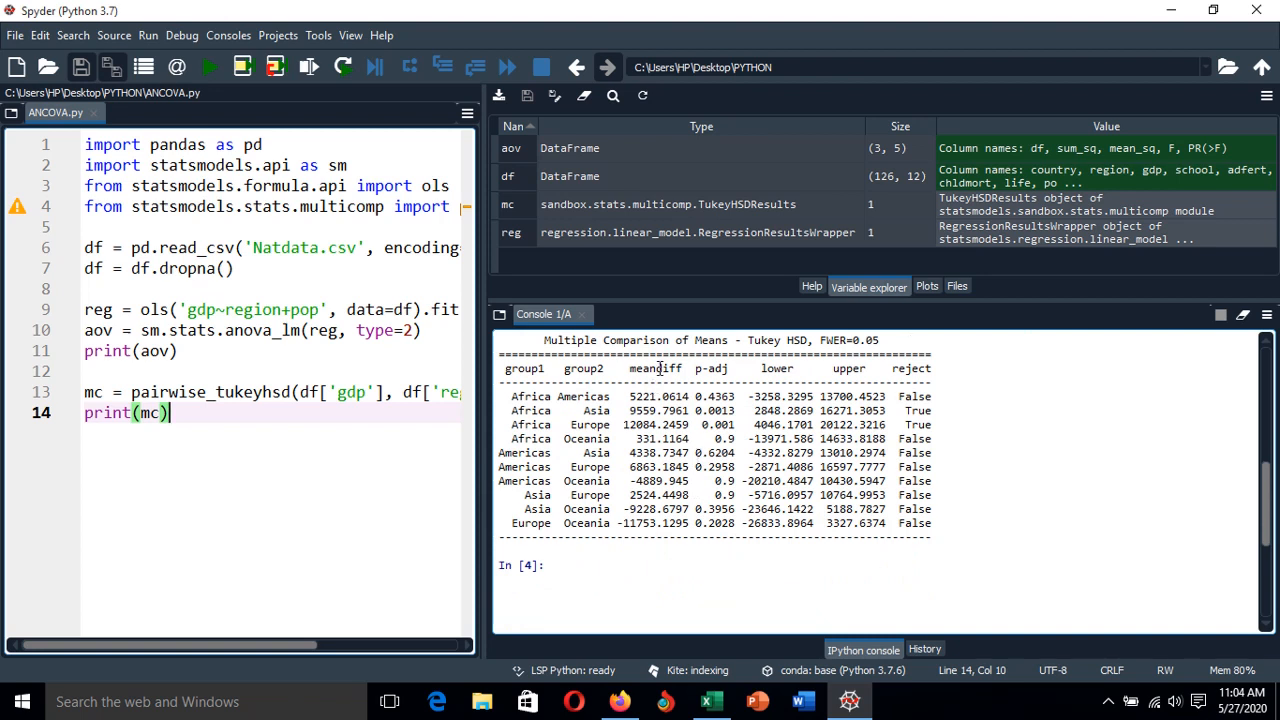
mouse_move(768, 368)
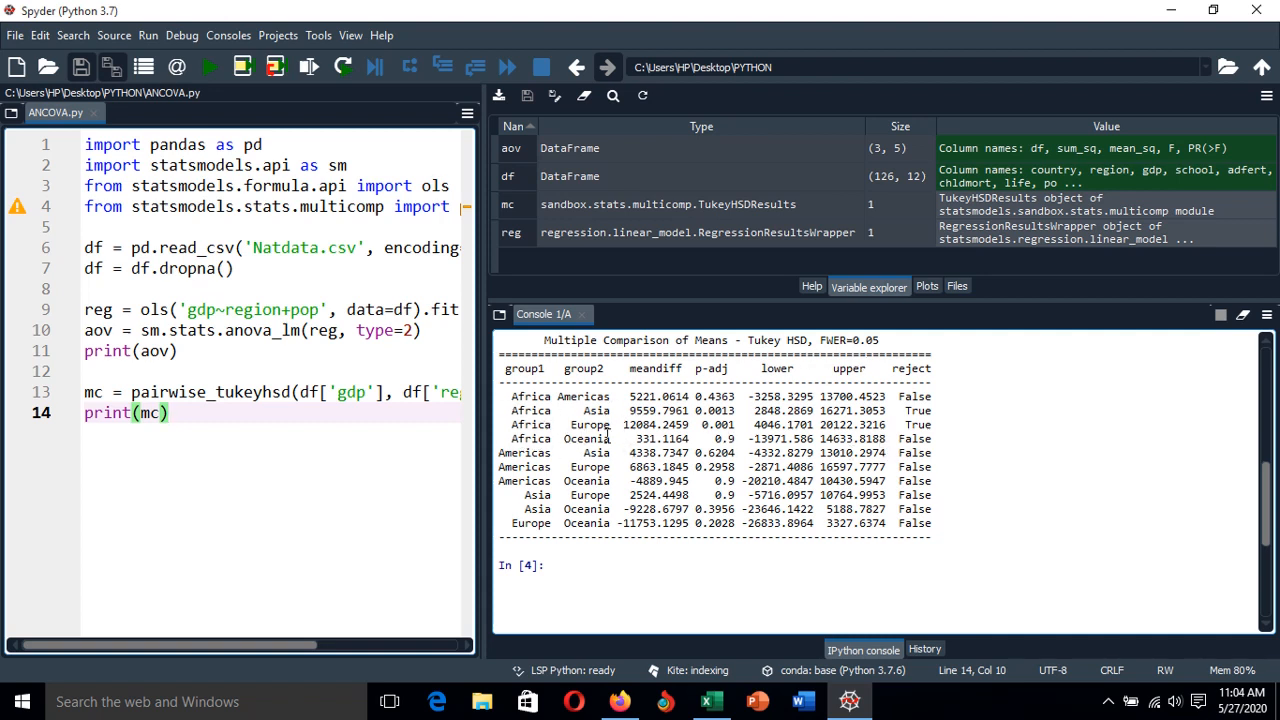
mouse_move(968, 426)
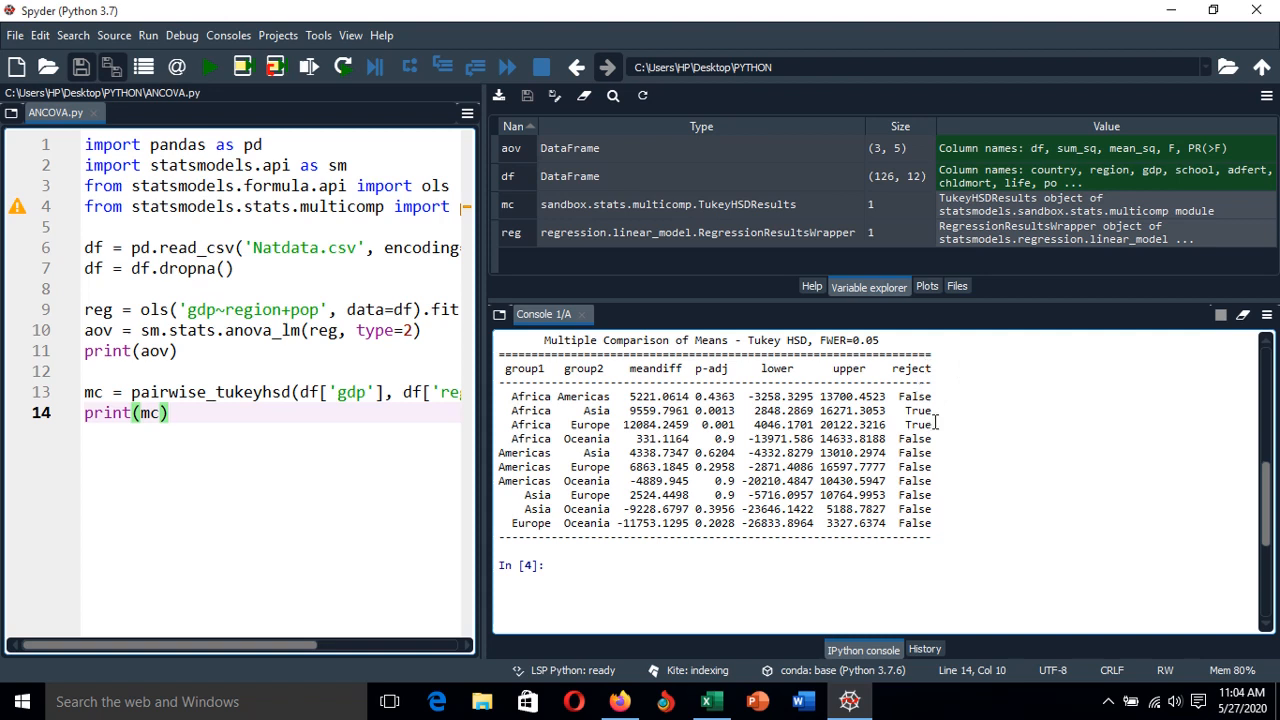
mouse_move(906, 410)
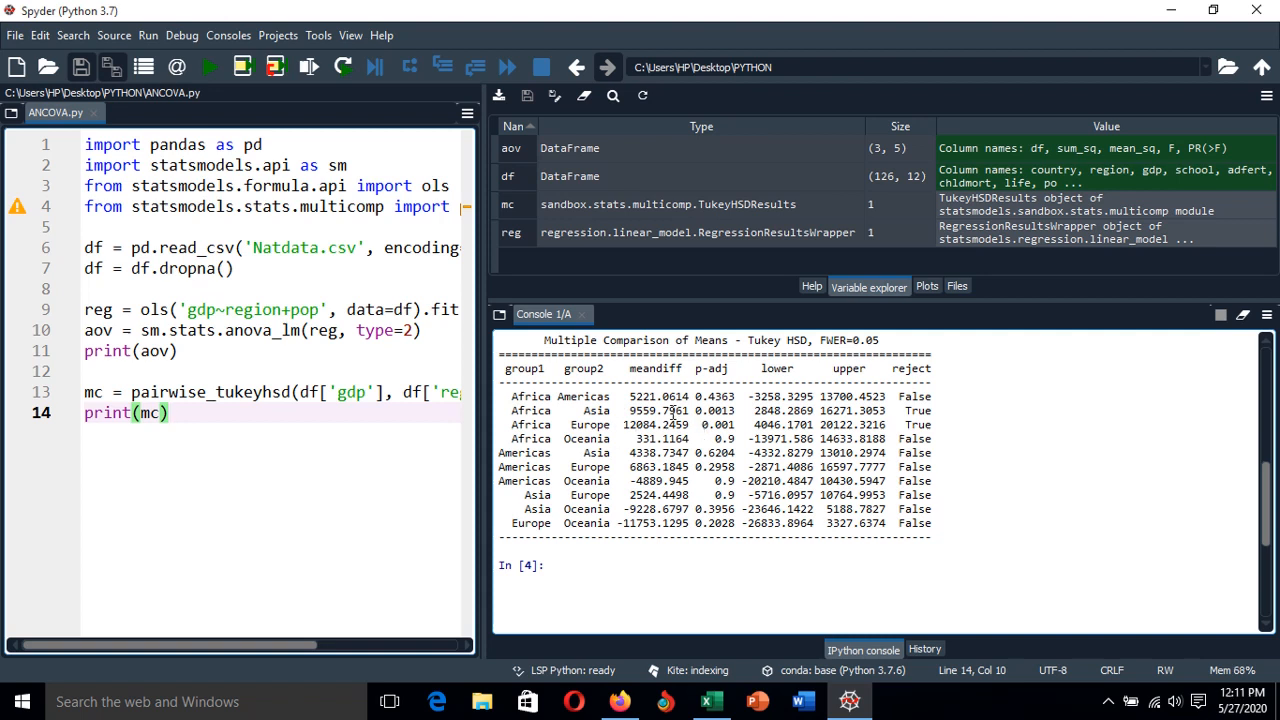
mouse_move(612, 424)
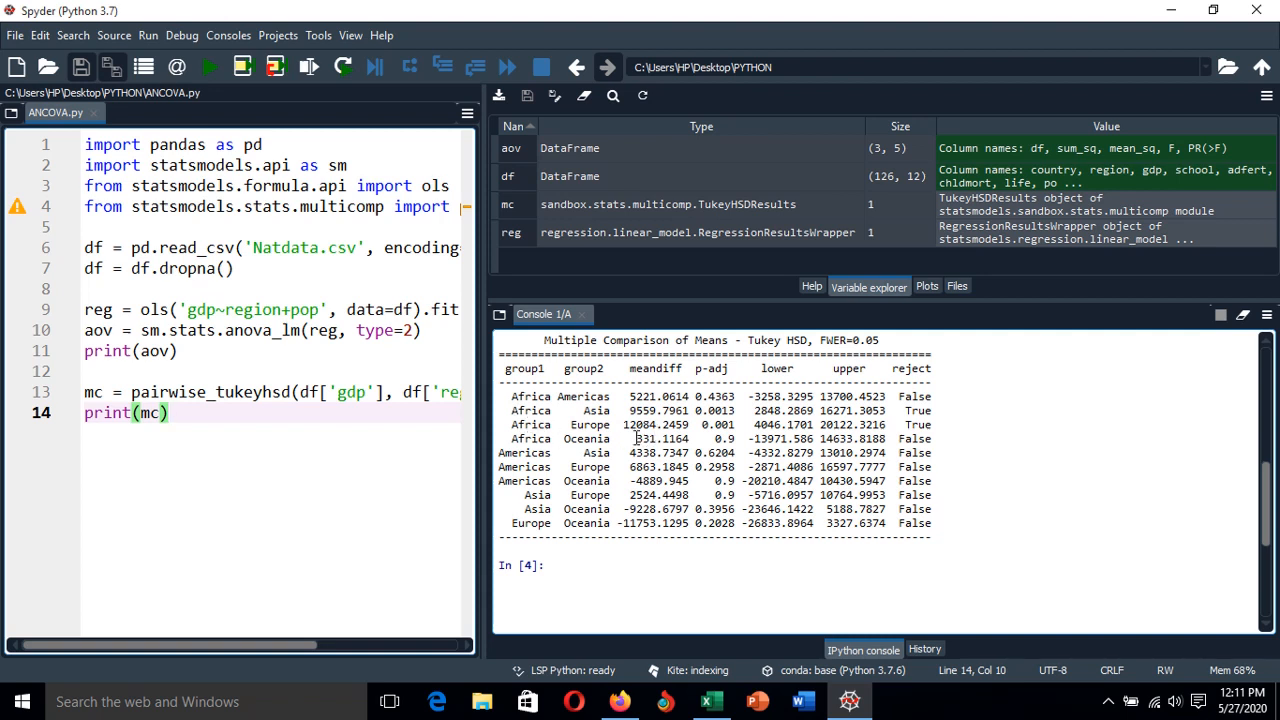
mouse_move(664, 440)
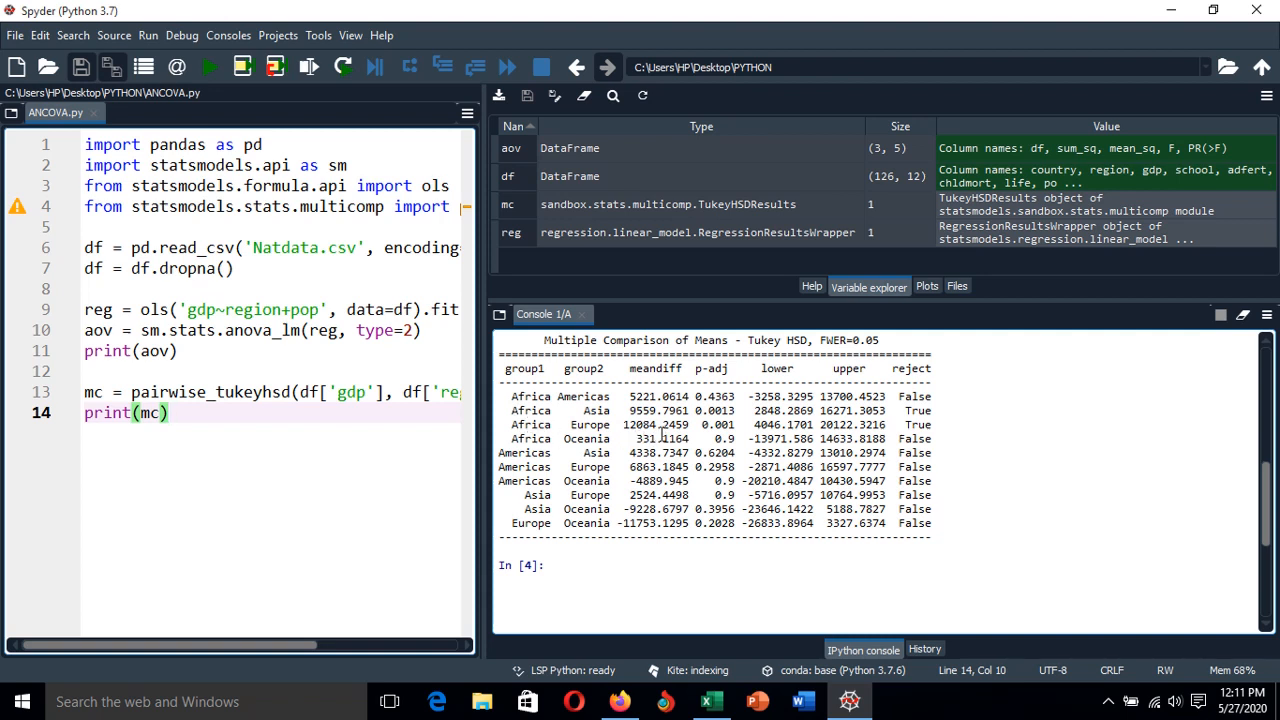
mouse_move(1020, 570)
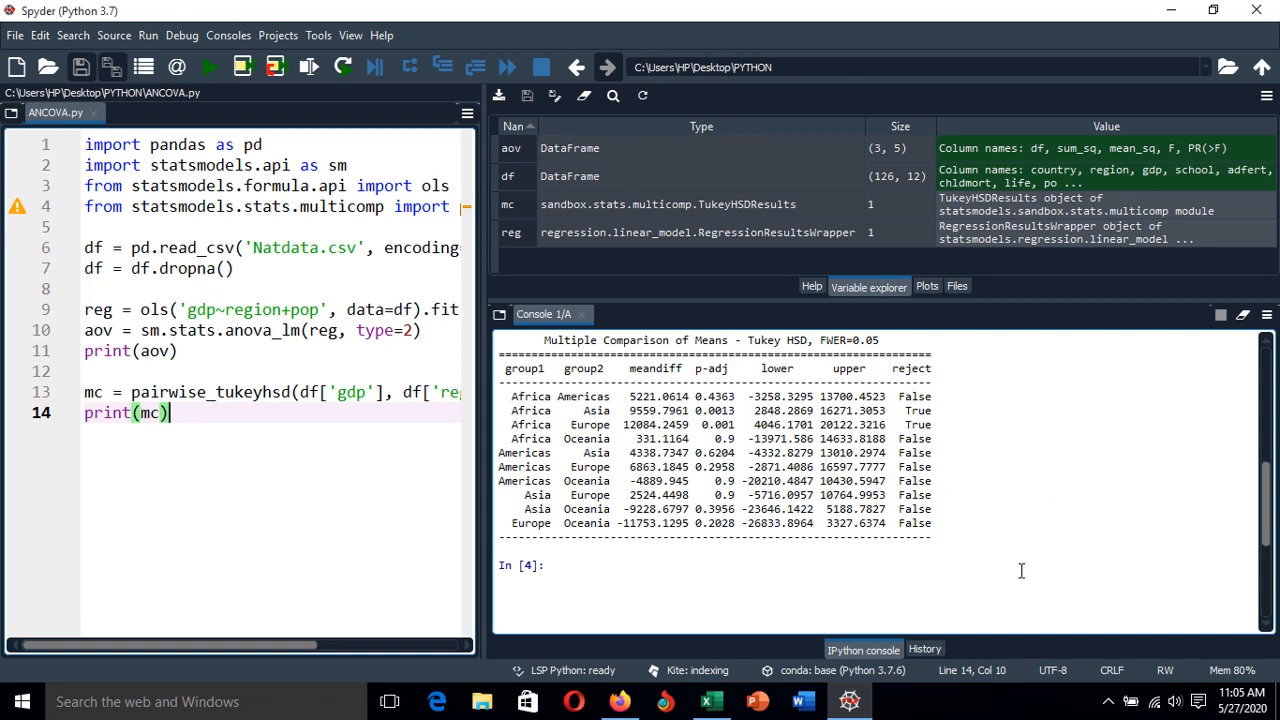
mouse_move(1028, 584)
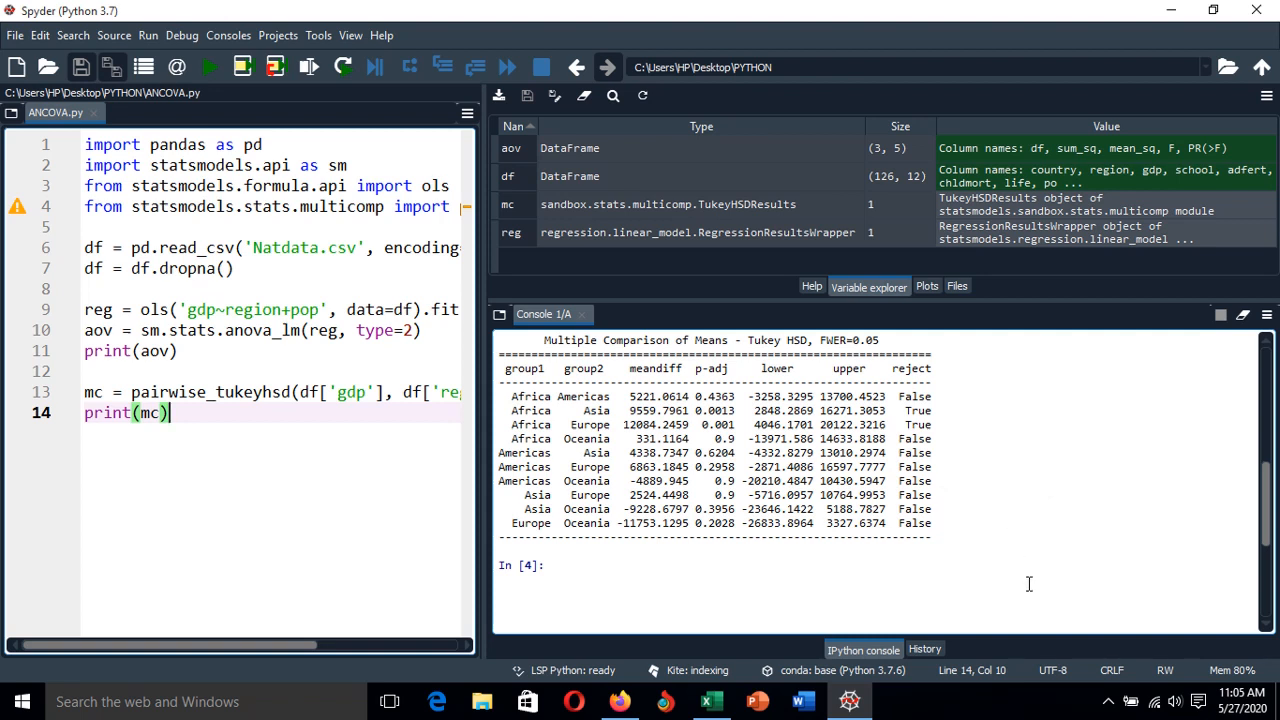
mouse_move(1026, 590)
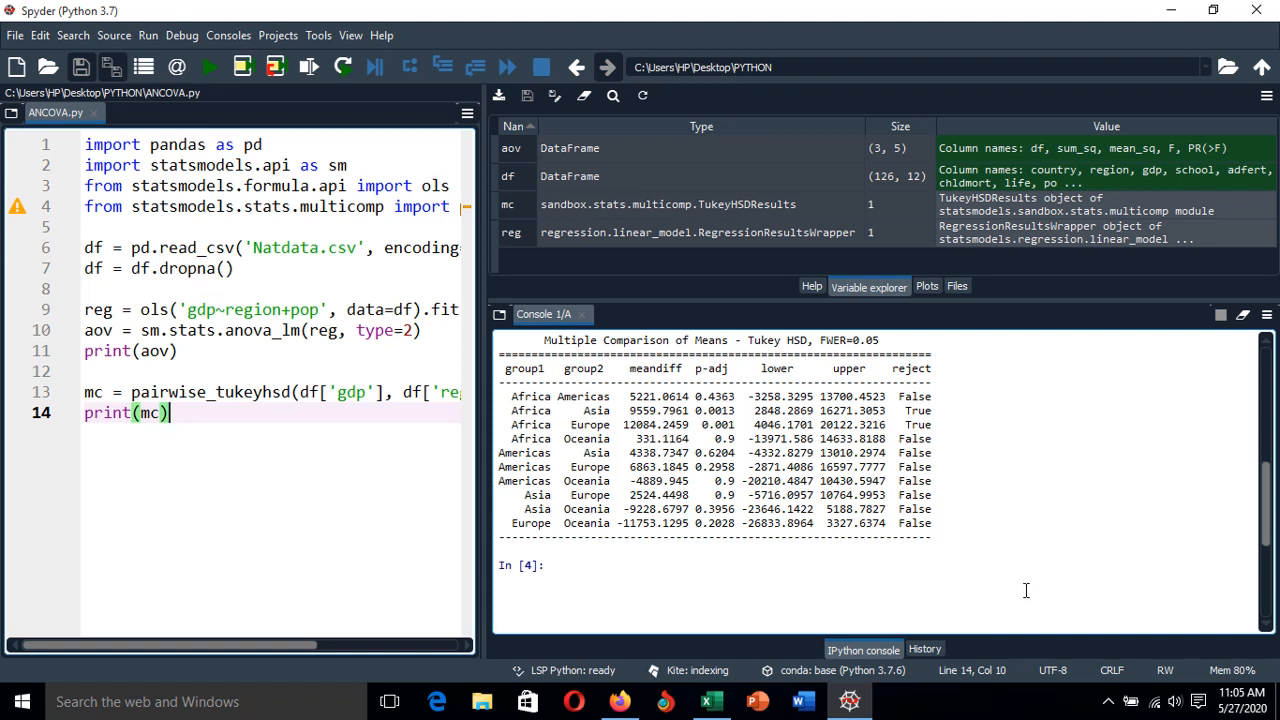
mouse_move(1020, 596)
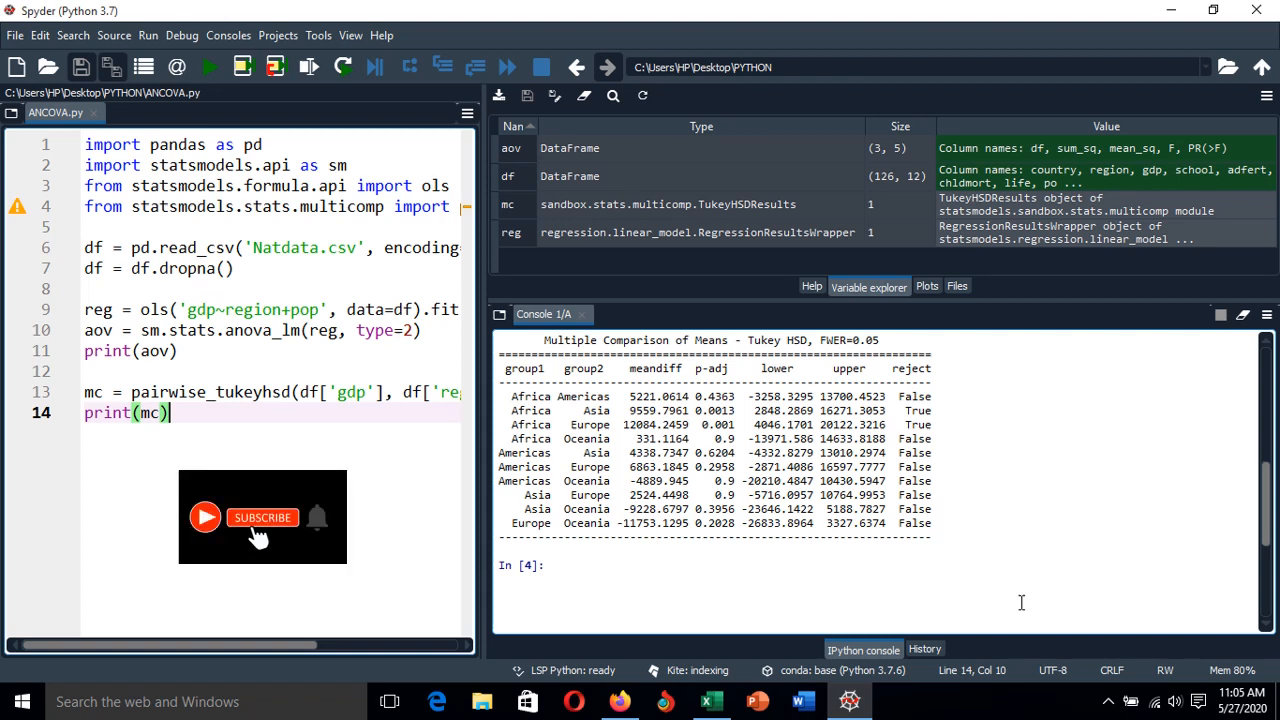
left_click(264, 516)
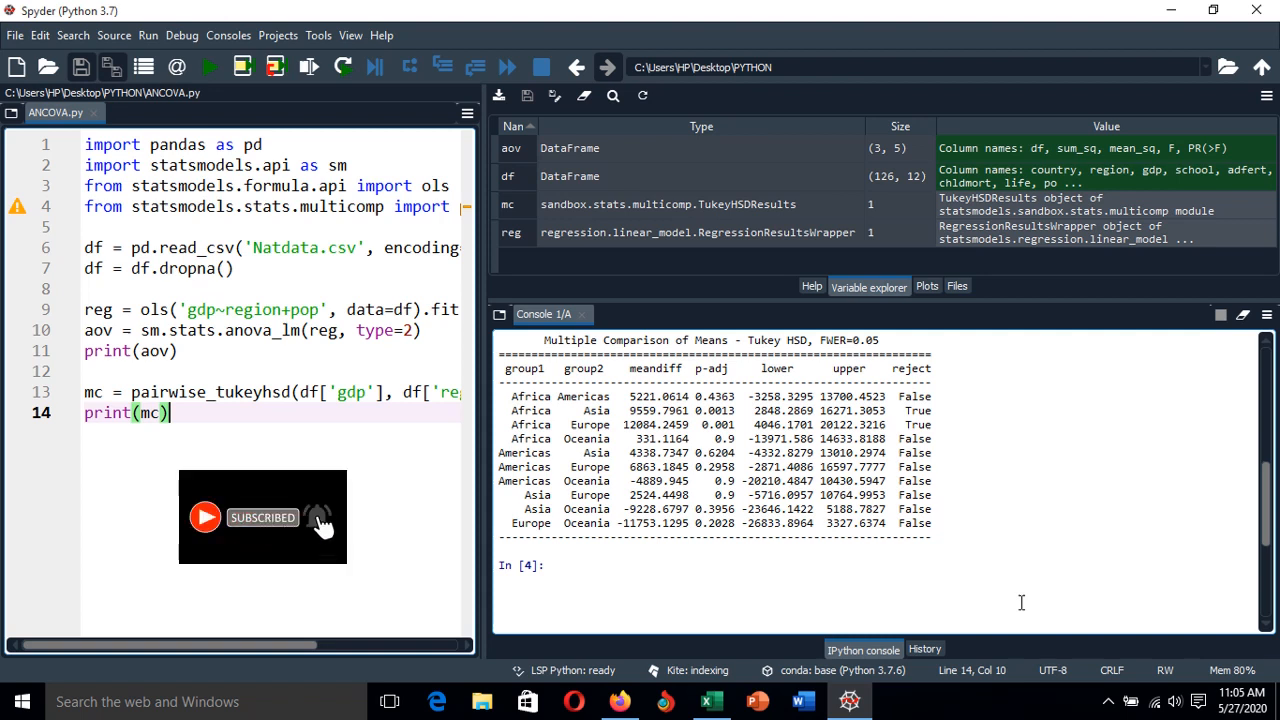